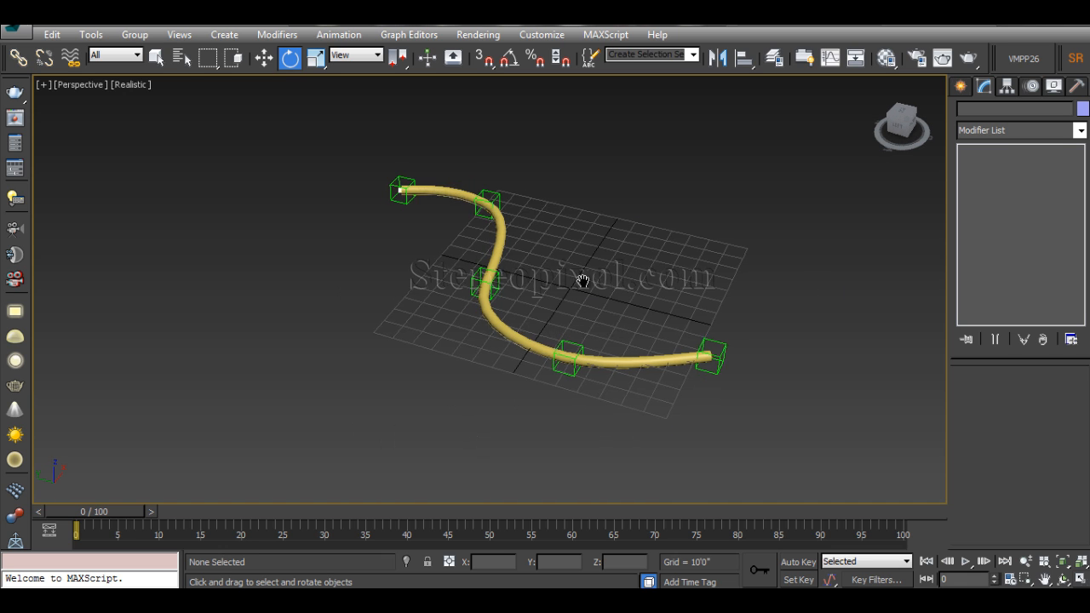
Step: Move one point helper and rotate the end helper so the yellow wire twists into an S-shape
{"action": "left_click_drag", "start_coordinate": [582, 281], "coordinate": [538, 368]}
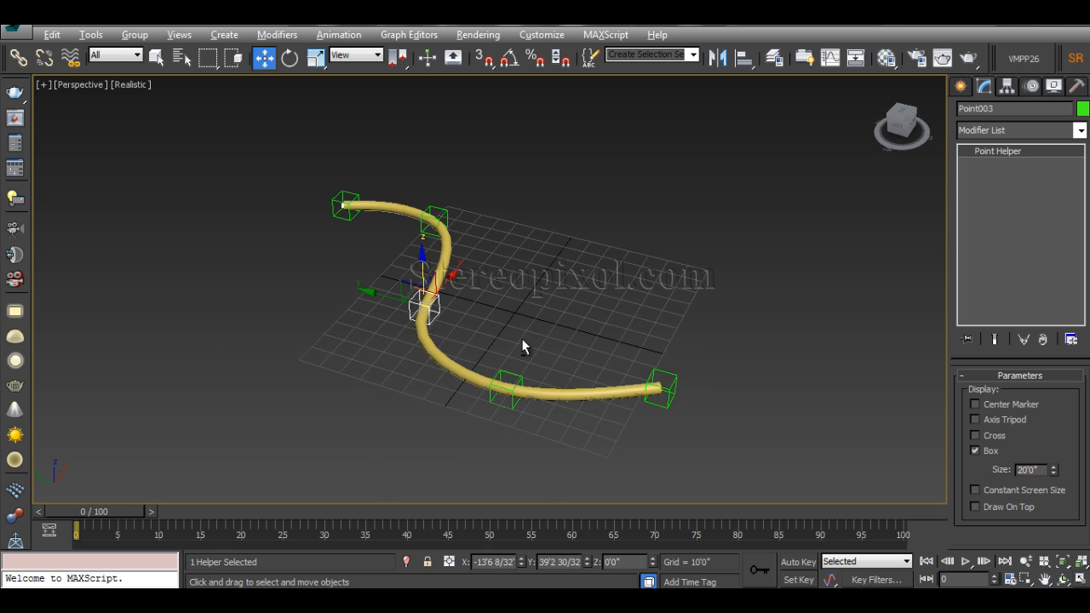
{"action": "left_click_drag", "start_coordinate": [524, 348], "coordinate": [552, 362]}
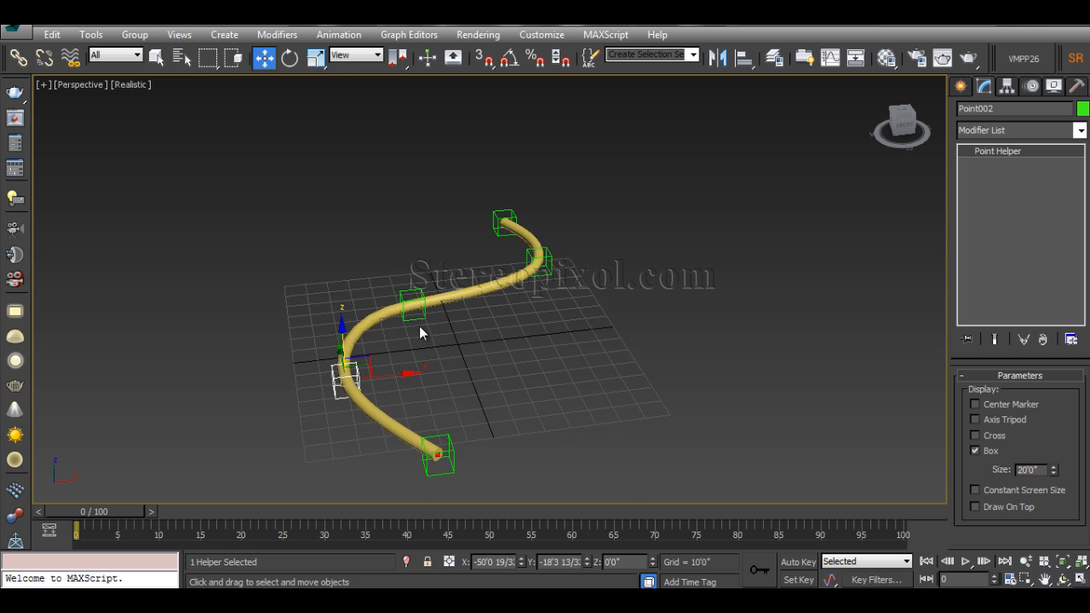
{"action": "left_click", "coordinate": [290, 58]}
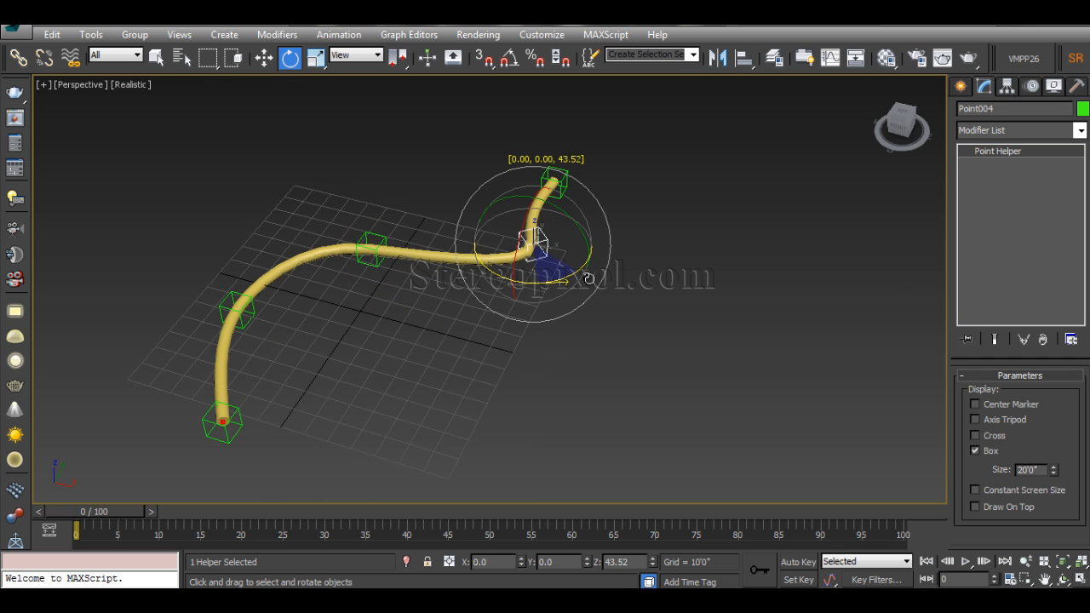
{"action": "left_click_drag", "start_coordinate": [531, 247], "coordinate": [425, 253]}
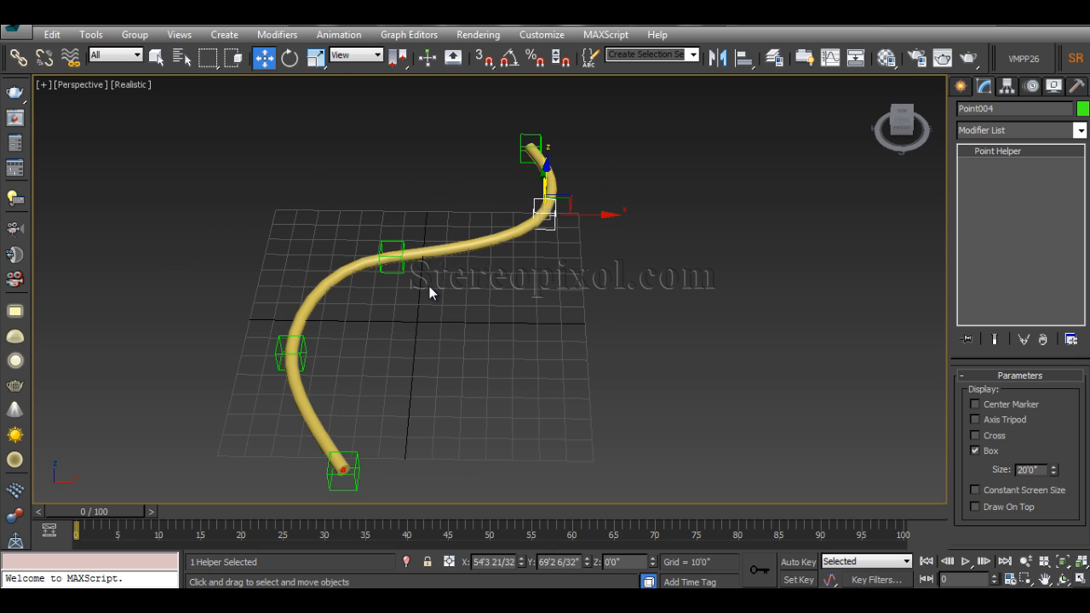
{"action": "left_click", "coordinate": [433, 322]}
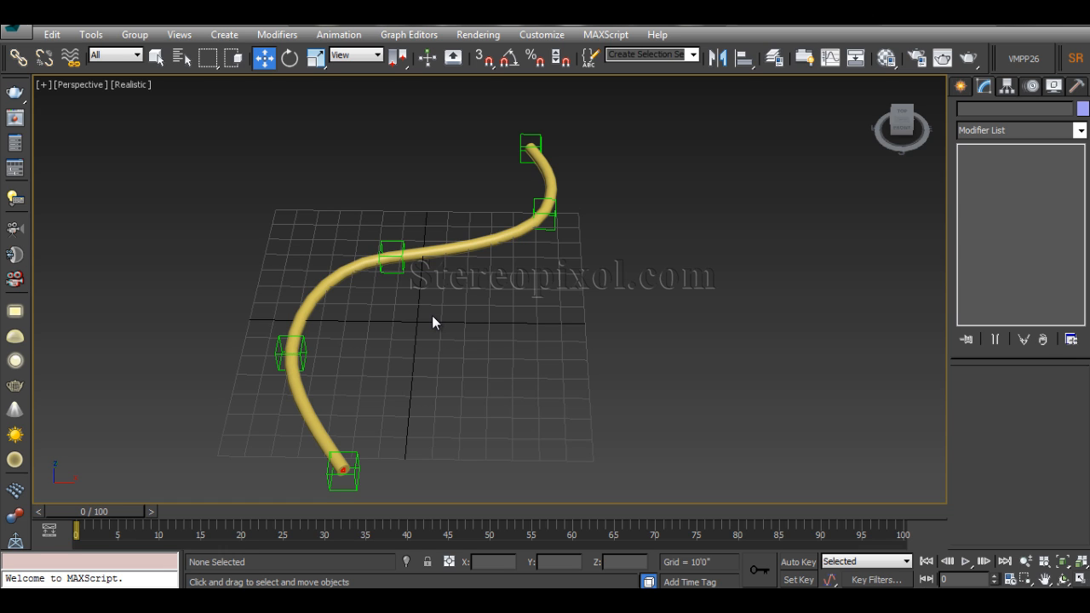
{"action": "mouse_move", "coordinate": [450, 368]}
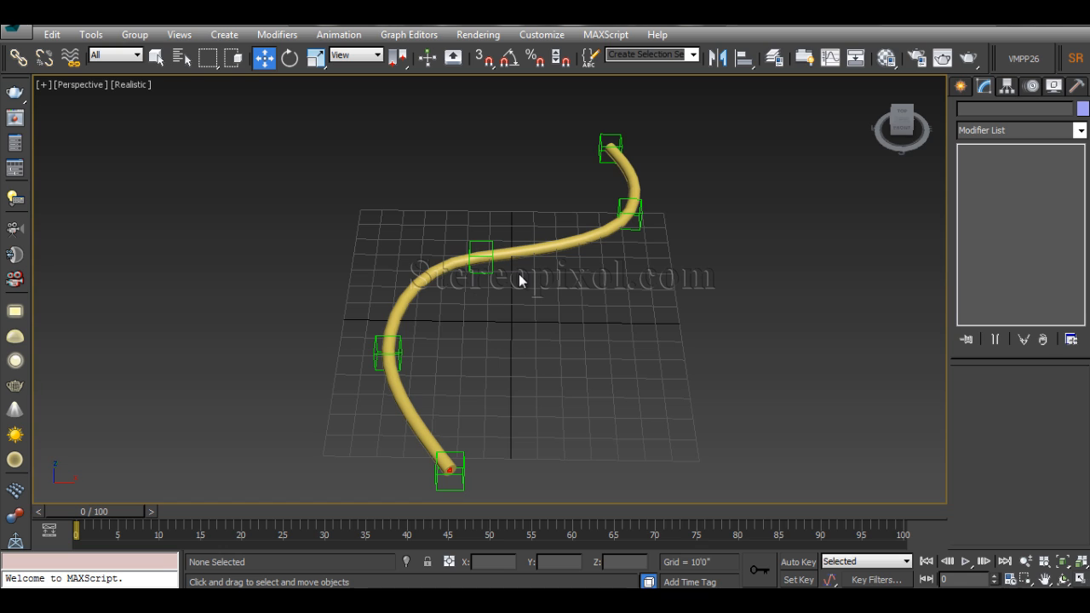
{"action": "mouse_move", "coordinate": [501, 322]}
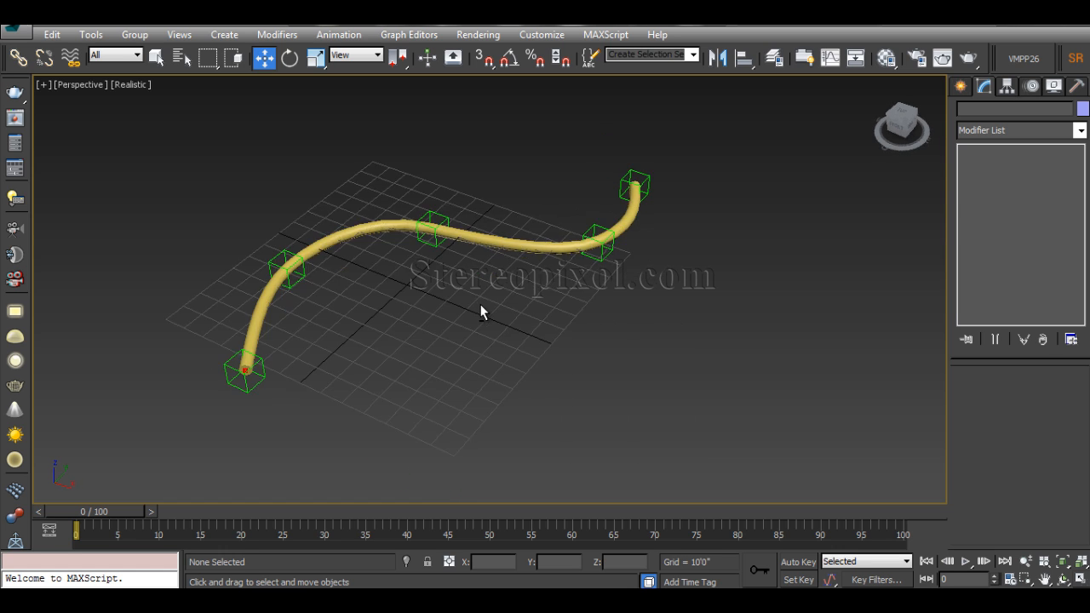
{"action": "left_click_drag", "start_coordinate": [480, 310], "coordinate": [344, 300]}
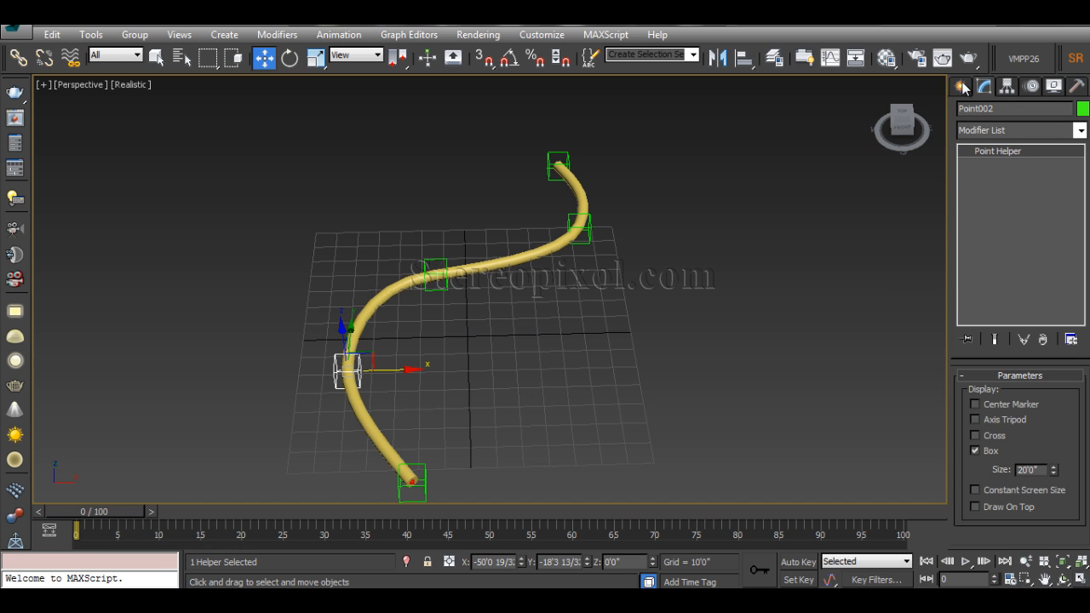
Step: Start a Line spline from Create > Shapes > Splines beside the yellow wire
{"action": "left_click", "coordinate": [961, 85]}
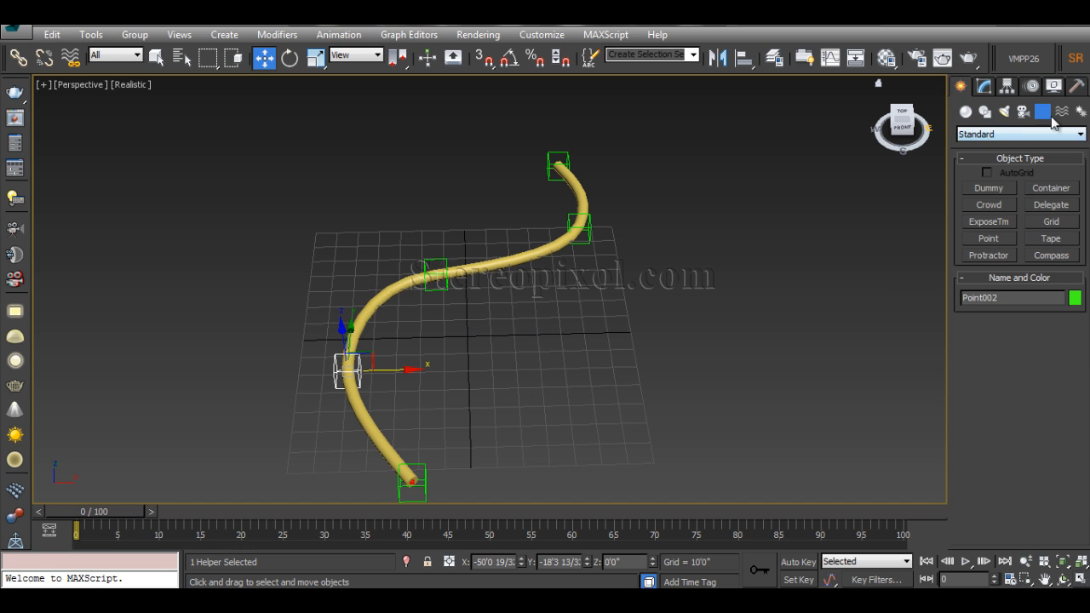
{"action": "mouse_move", "coordinate": [1043, 112]}
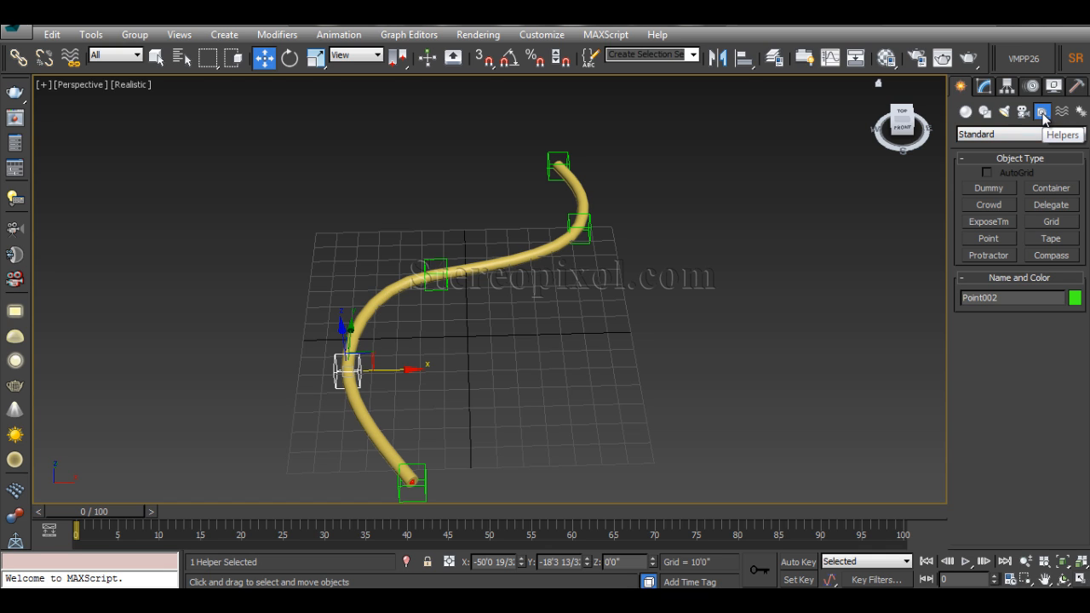
{"action": "mouse_move", "coordinate": [1043, 112]}
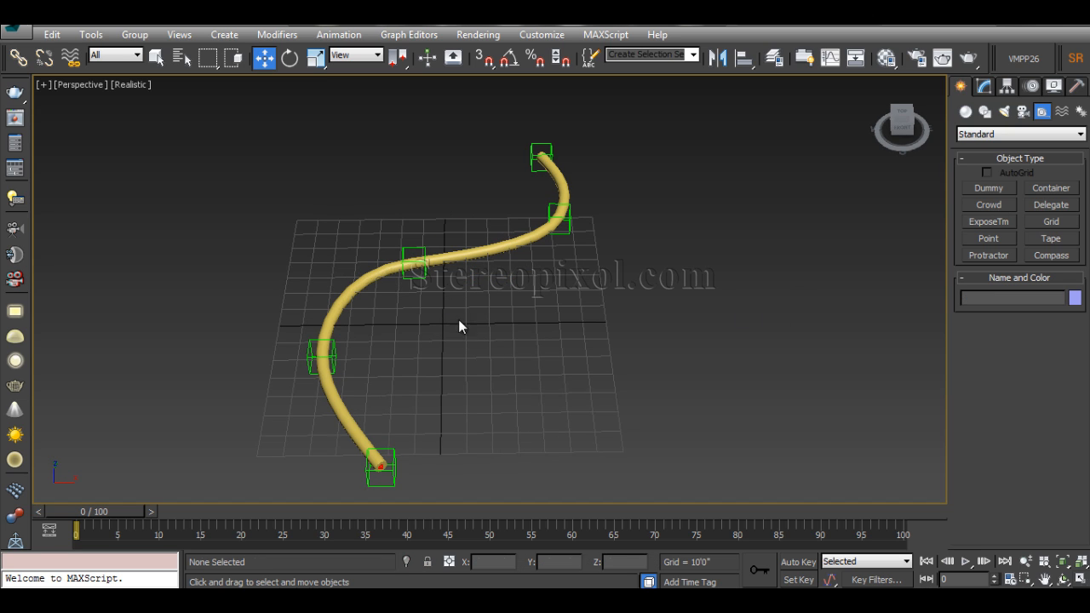
{"action": "left_click", "coordinate": [985, 111]}
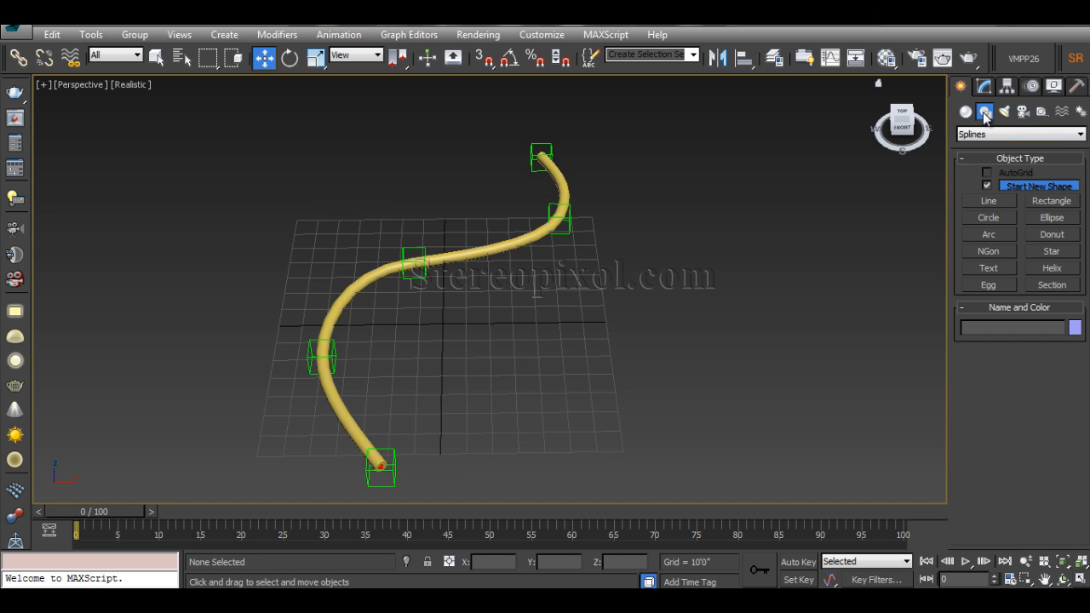
{"action": "left_click", "coordinate": [988, 201]}
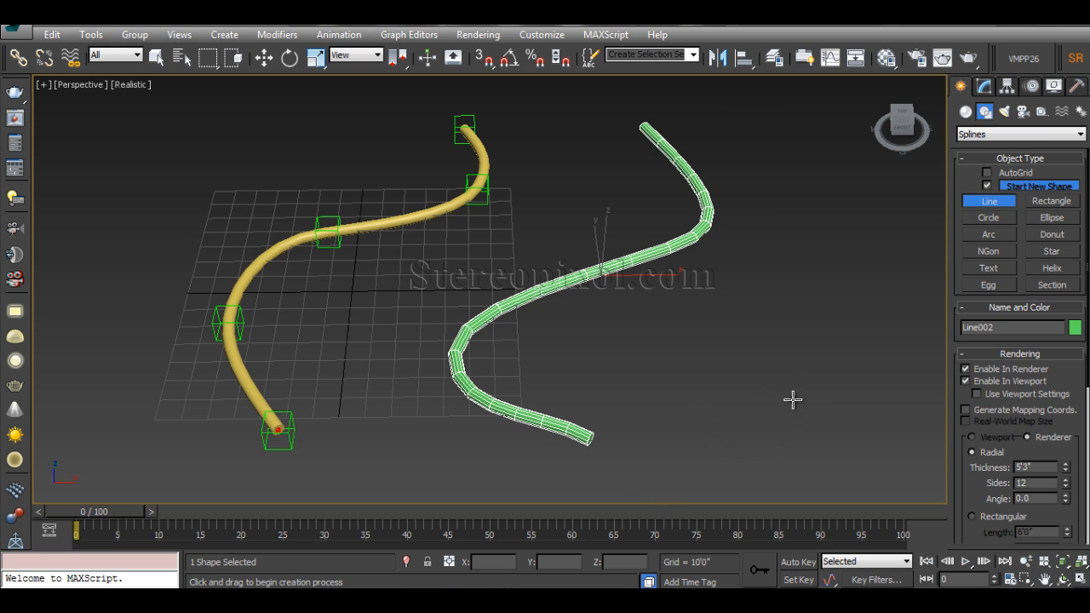
{"action": "left_click_drag", "start_coordinate": [792, 400], "coordinate": [222, 208]}
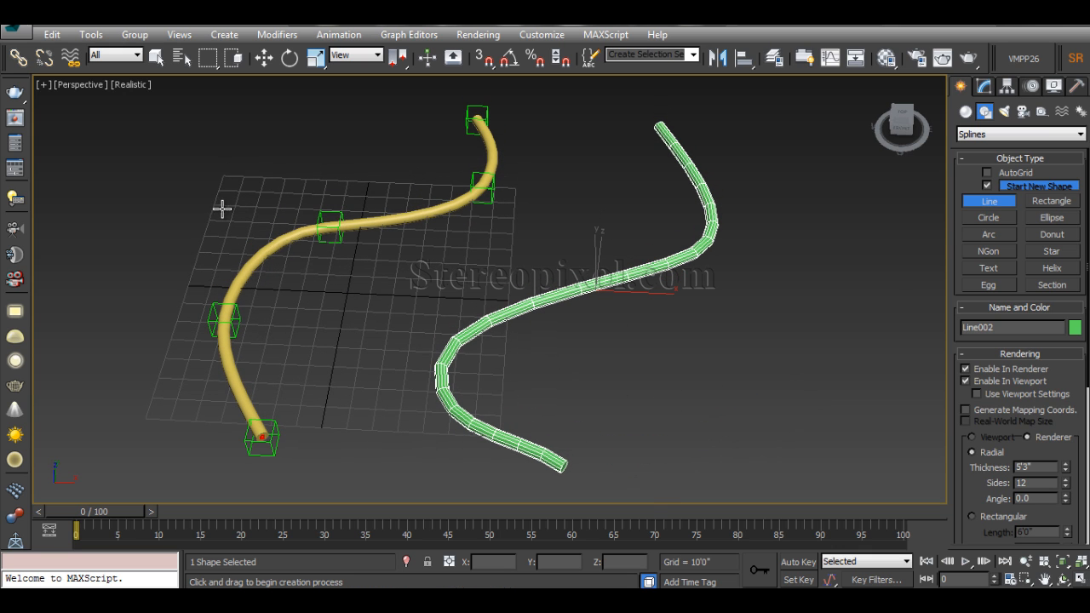
{"action": "mouse_move", "coordinate": [264, 397]}
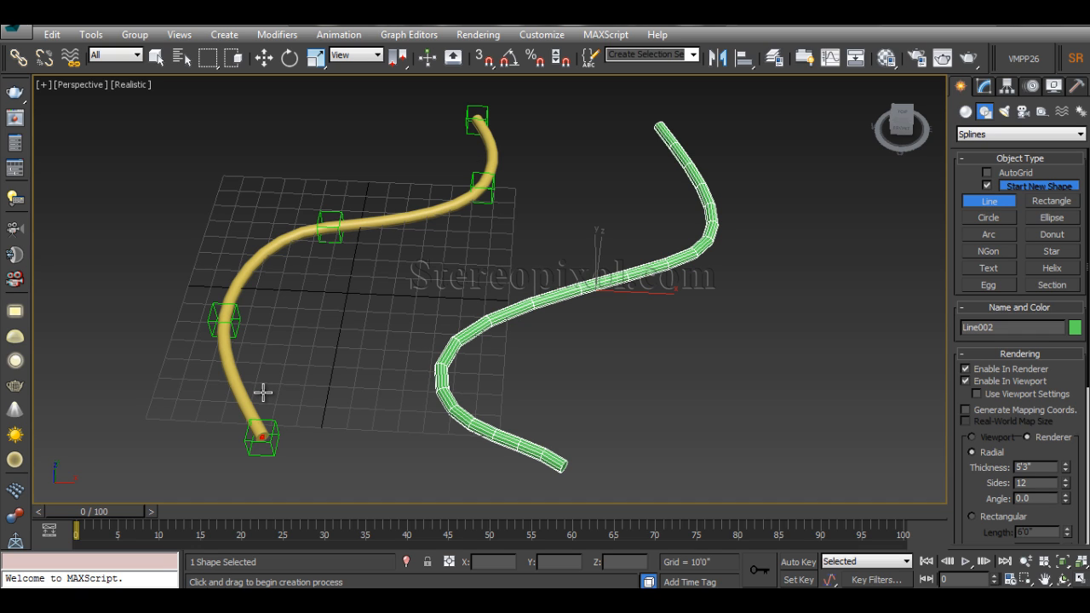
{"action": "mouse_move", "coordinate": [282, 307]}
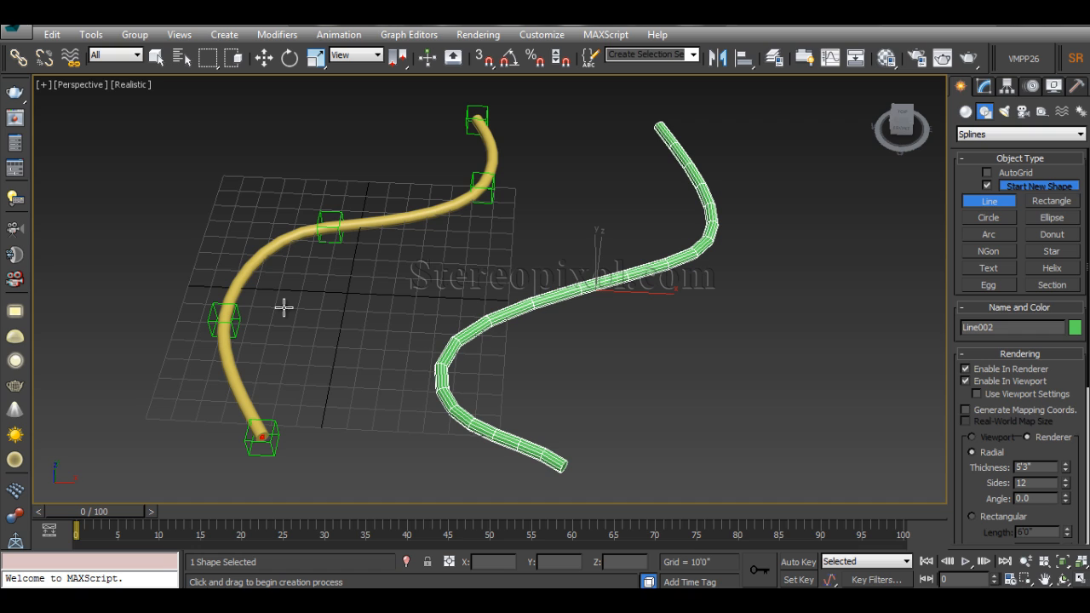
{"action": "mouse_move", "coordinate": [310, 293]}
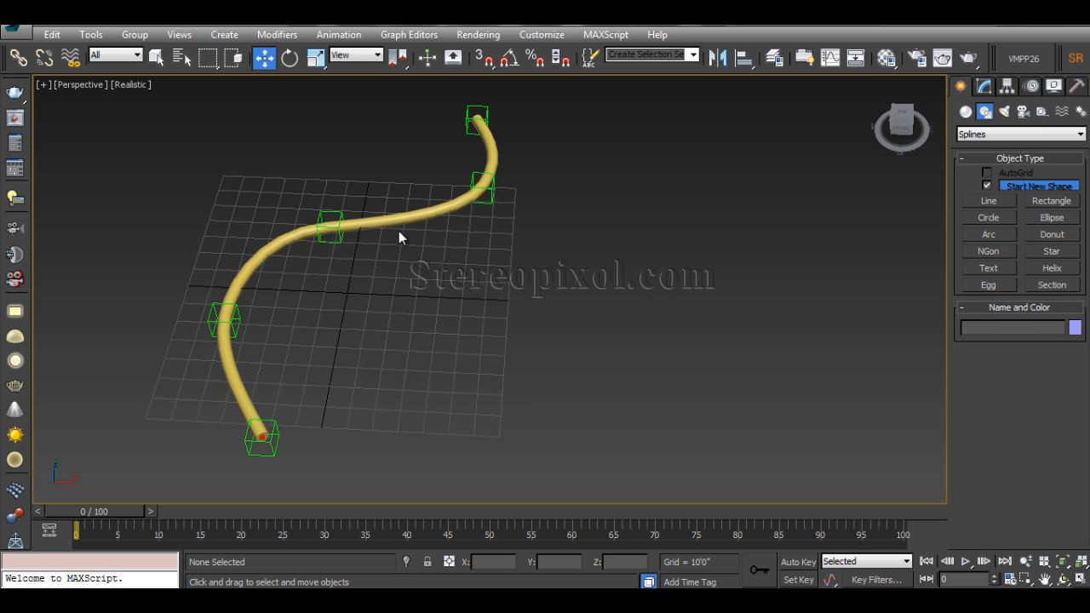
Step: Select Line001, view its modifier stack and raise the side count in its Rendering rollout
{"action": "left_click", "coordinate": [358, 230]}
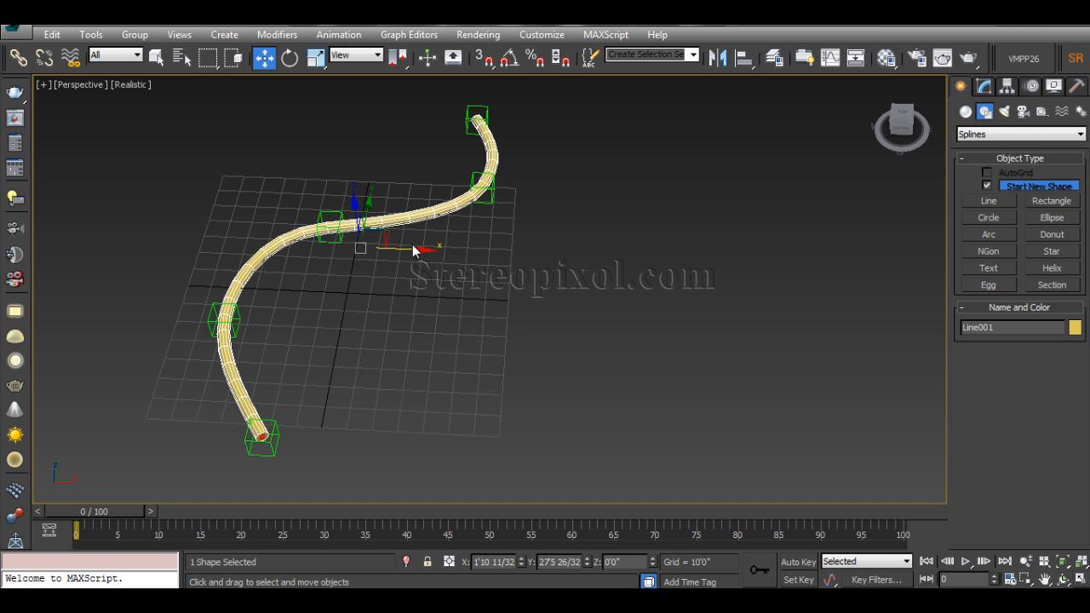
{"action": "left_click", "coordinate": [1006, 85]}
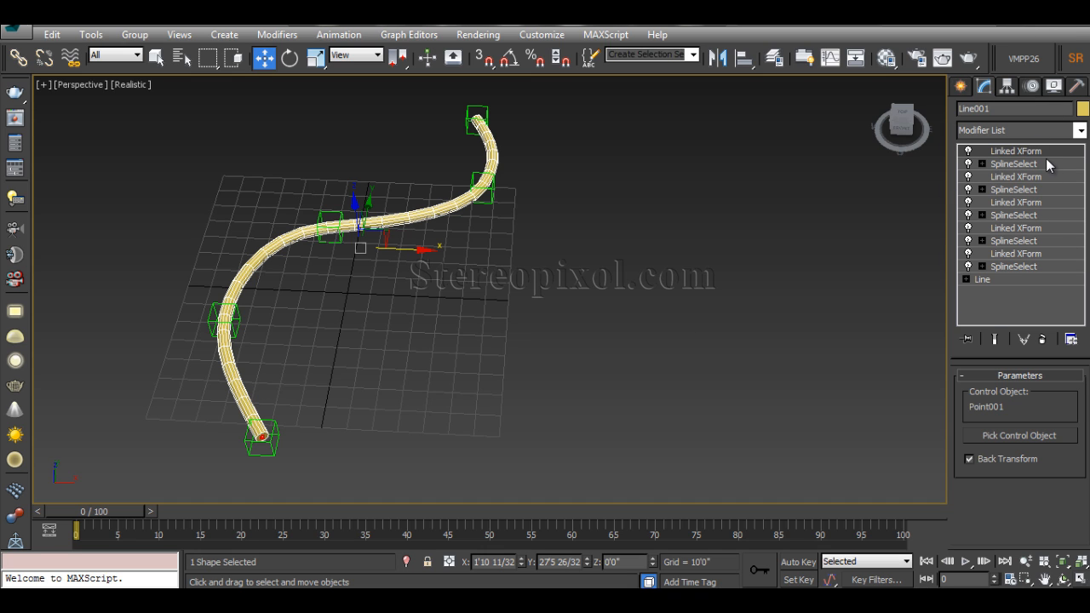
{"action": "mouse_move", "coordinate": [1018, 266]}
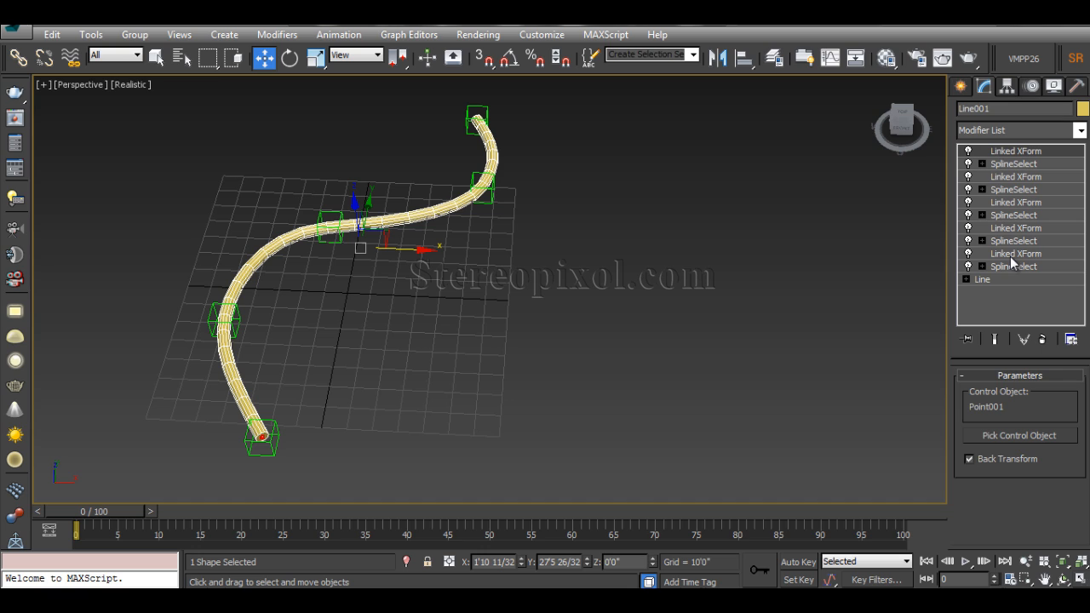
{"action": "mouse_move", "coordinate": [528, 310]}
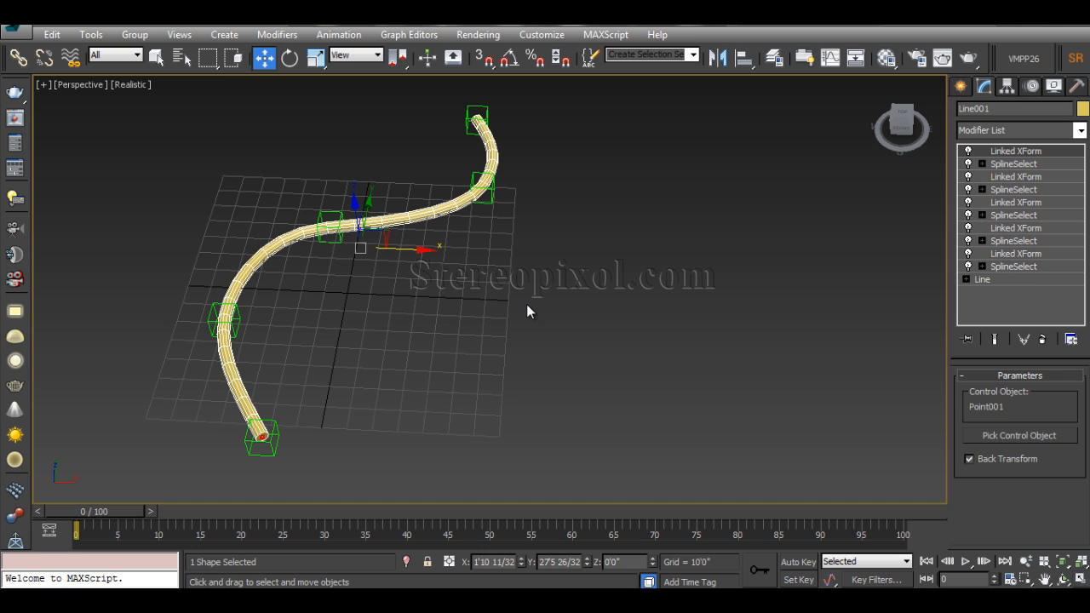
{"action": "mouse_move", "coordinate": [1022, 223]}
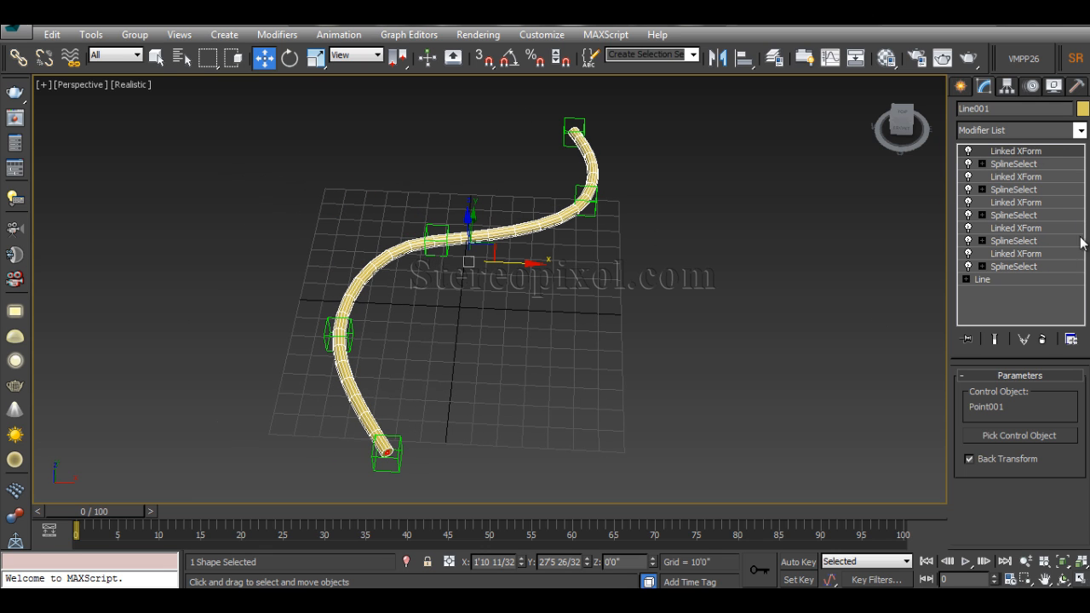
{"action": "left_click", "coordinate": [982, 279]}
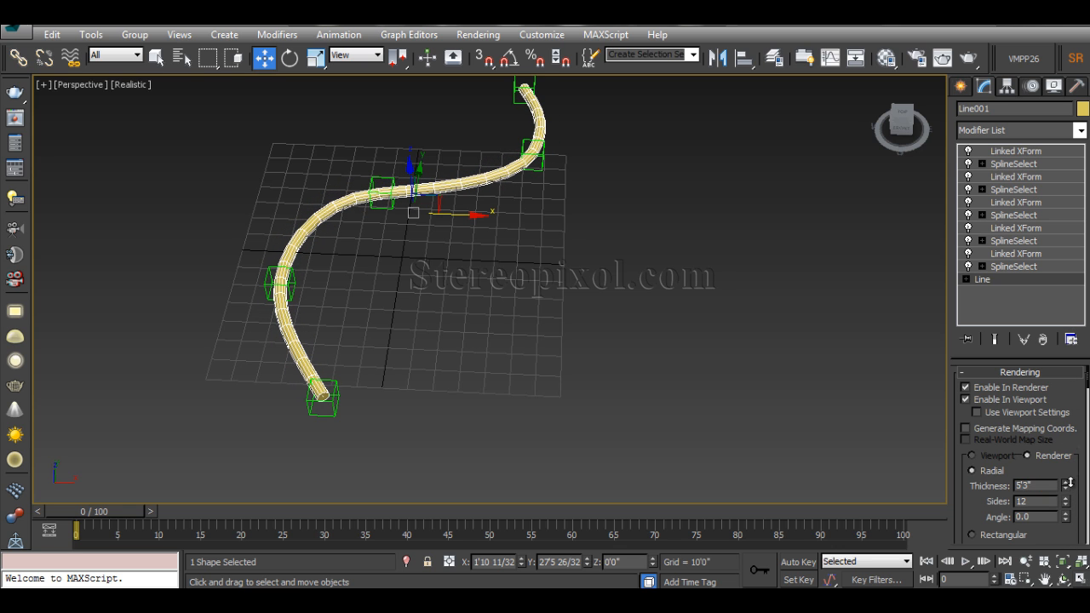
{"action": "left_click", "coordinate": [1063, 498]}
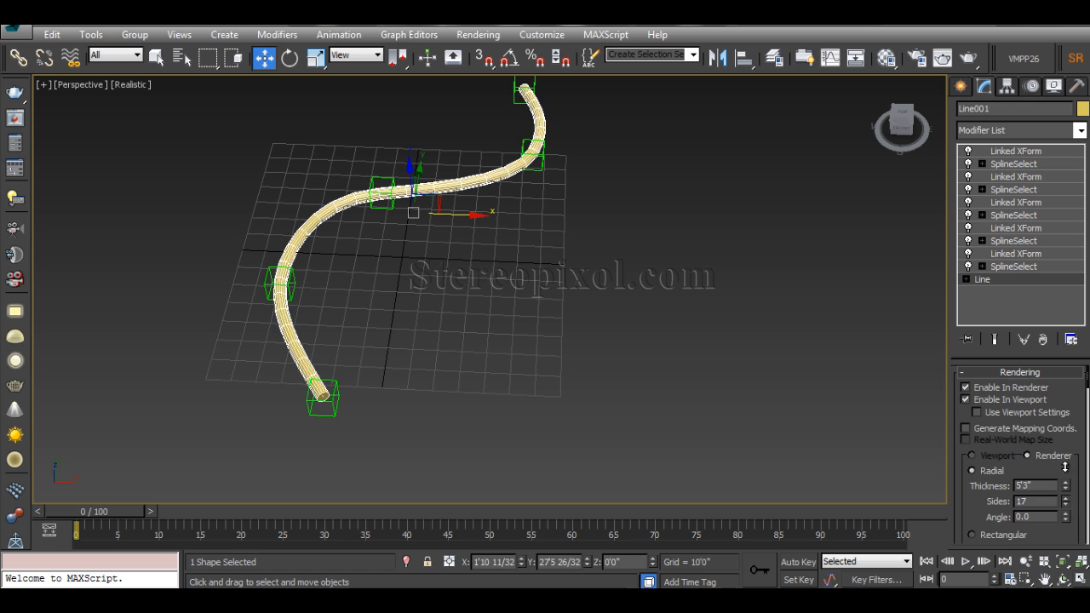
{"action": "left_click", "coordinate": [1066, 504]}
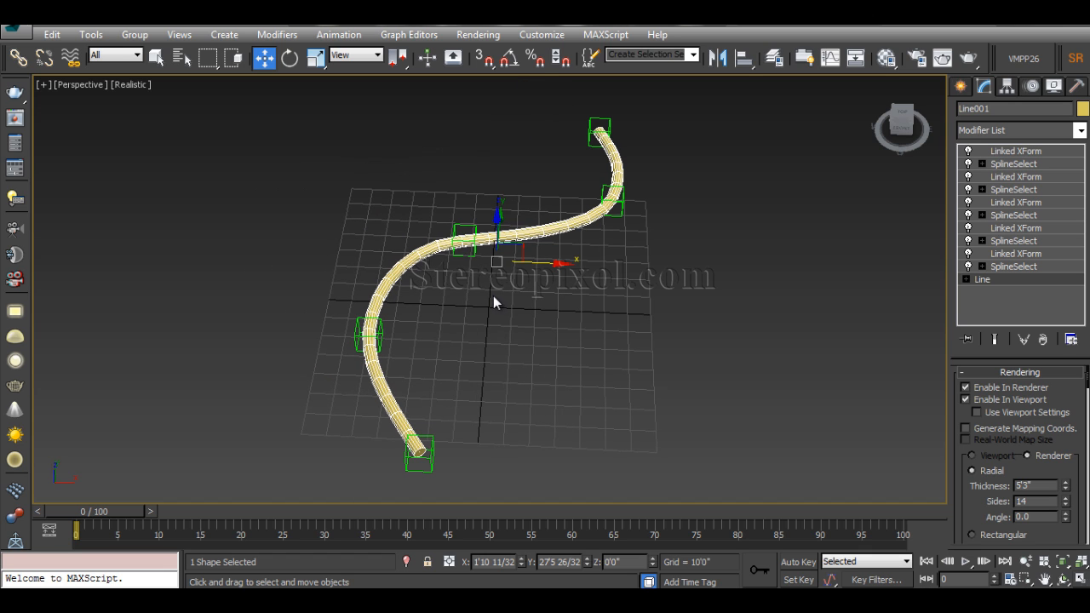
{"action": "mouse_move", "coordinate": [499, 305]}
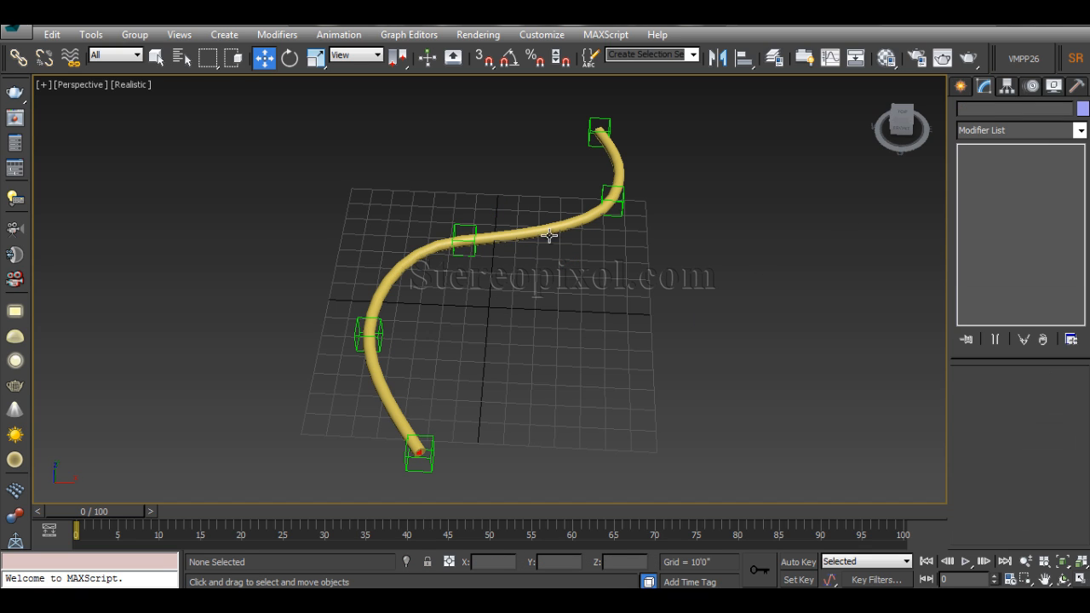
Step: In Top view draw a curved Line spline and turn off Enable In Renderer and Enable In Viewport
{"action": "key", "text": "alt+w"}
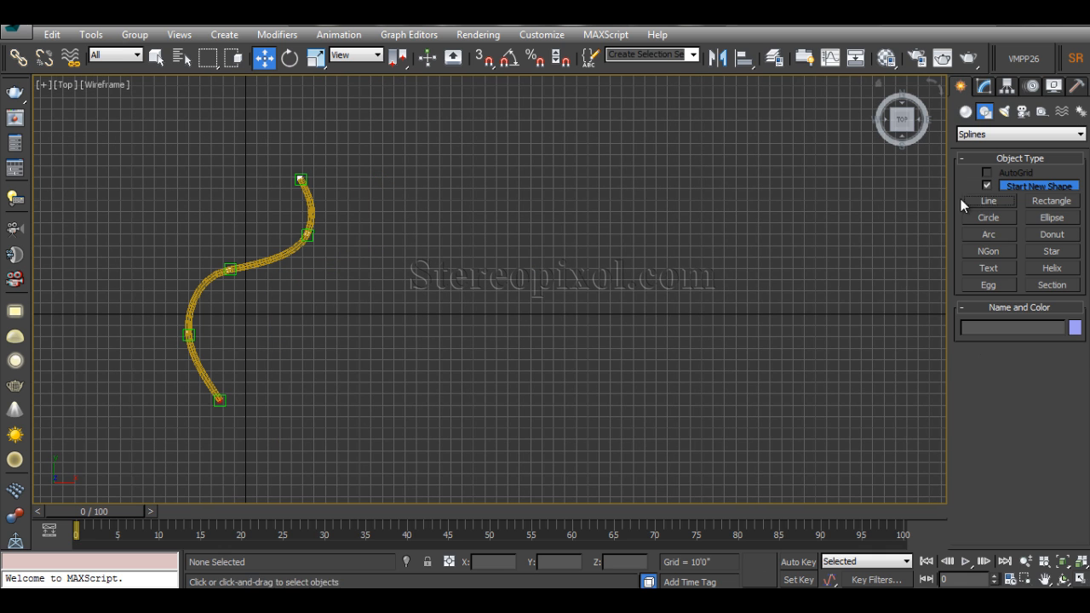
{"action": "left_click_drag", "start_coordinate": [405, 176], "coordinate": [477, 339]}
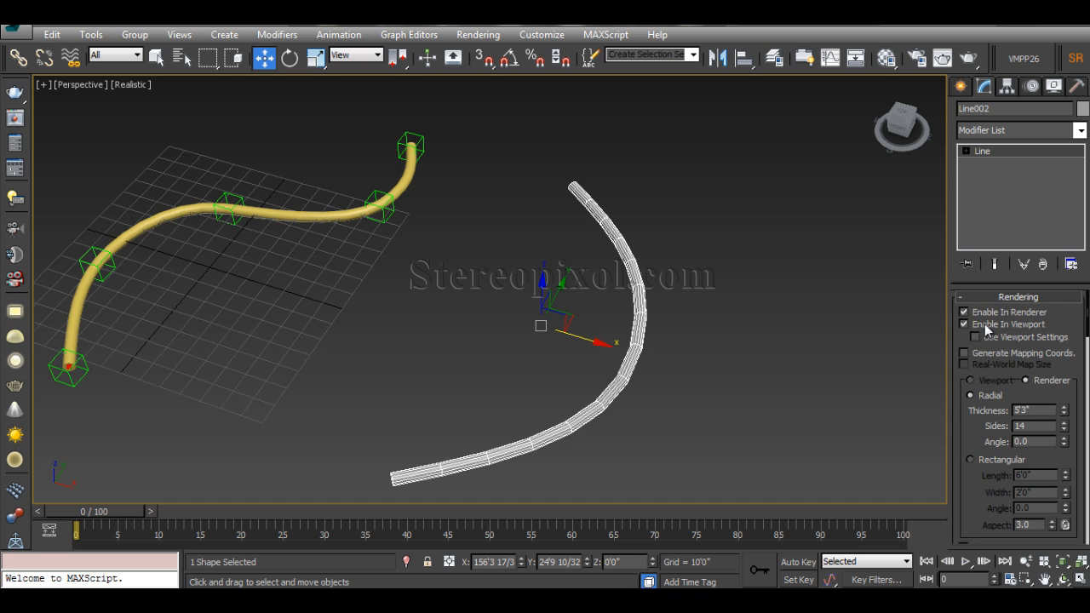
{"action": "left_click", "coordinate": [965, 312]}
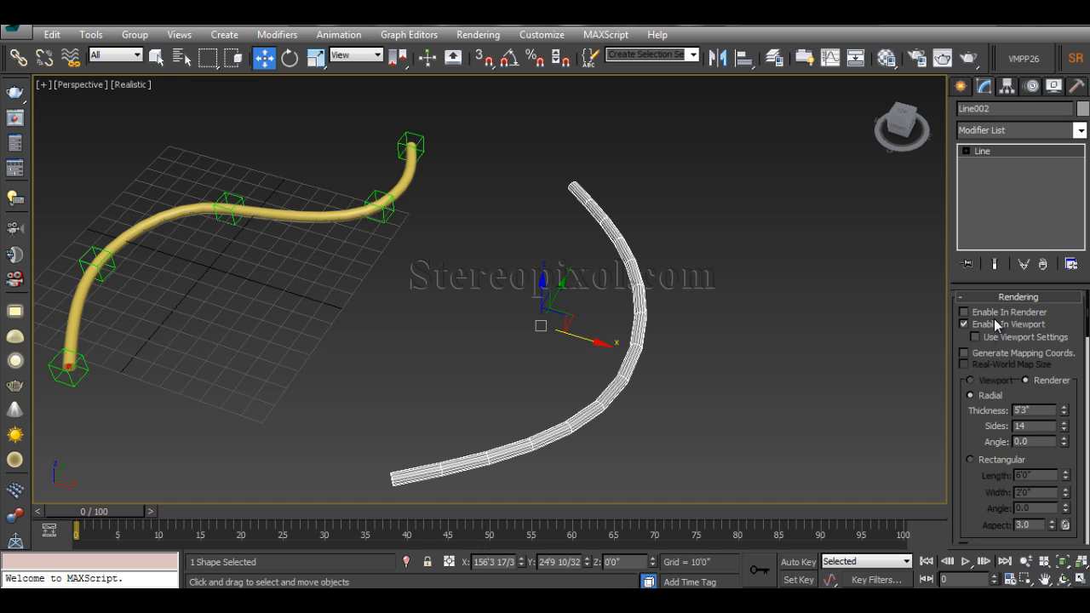
{"action": "left_click", "coordinate": [965, 324]}
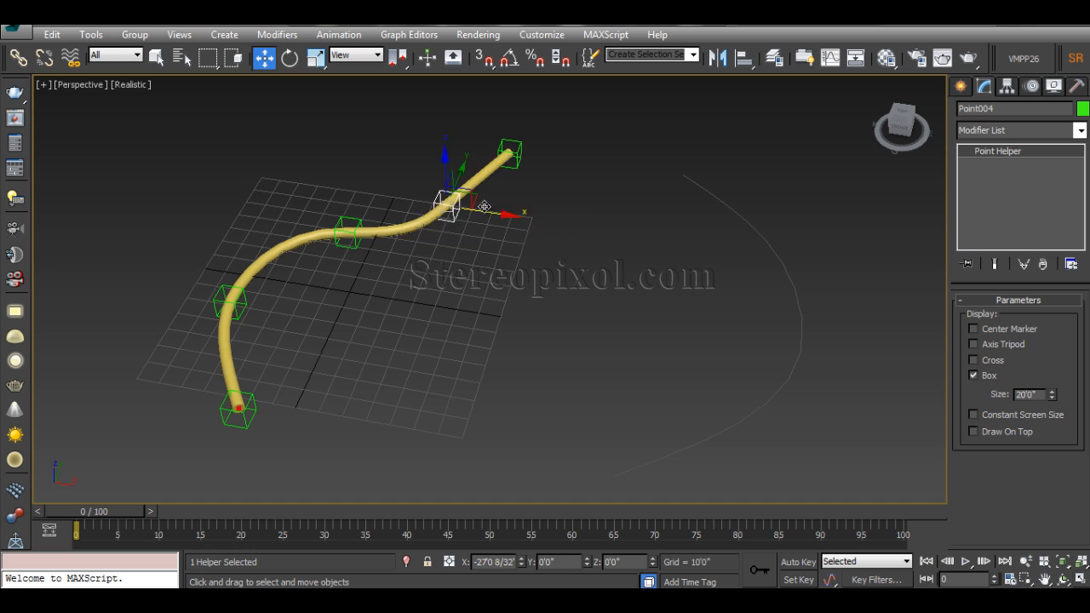
Step: Show Line001 as a thin spline, scroll its stack to the Vertex level, then enter Line002's vertex level
{"action": "left_click_drag", "start_coordinate": [446, 208], "coordinate": [545, 218]}
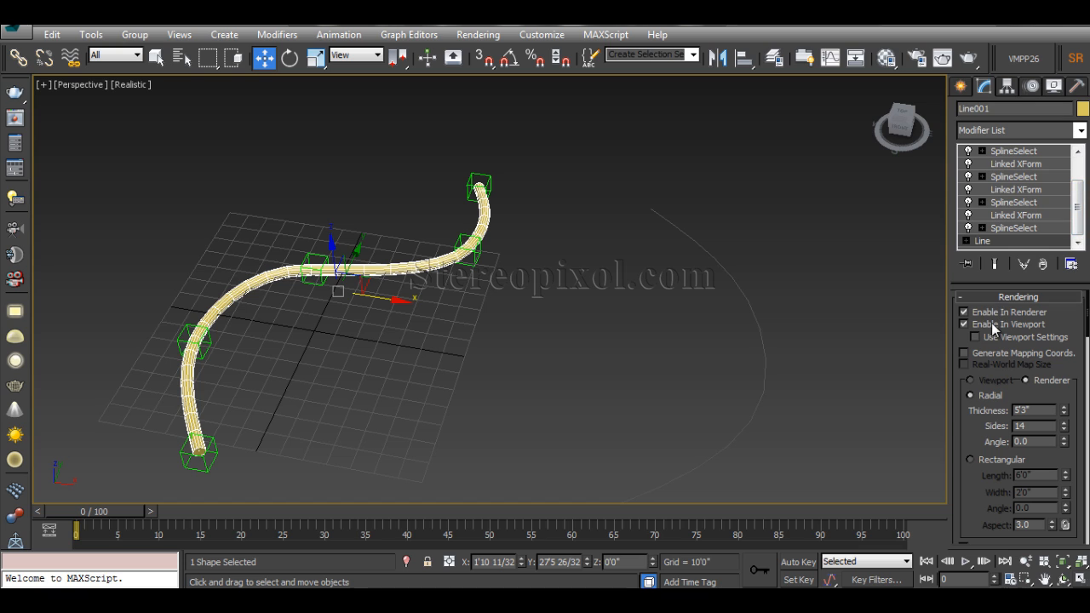
{"action": "left_click", "coordinate": [964, 323]}
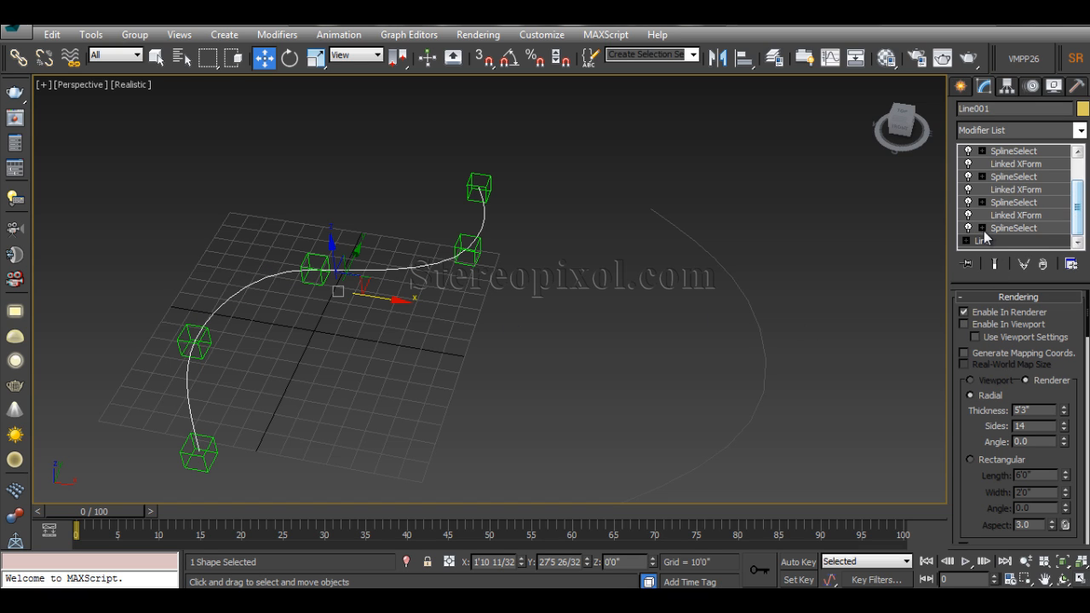
{"action": "scroll", "scroll_direction": "down", "scroll_amount": 3}
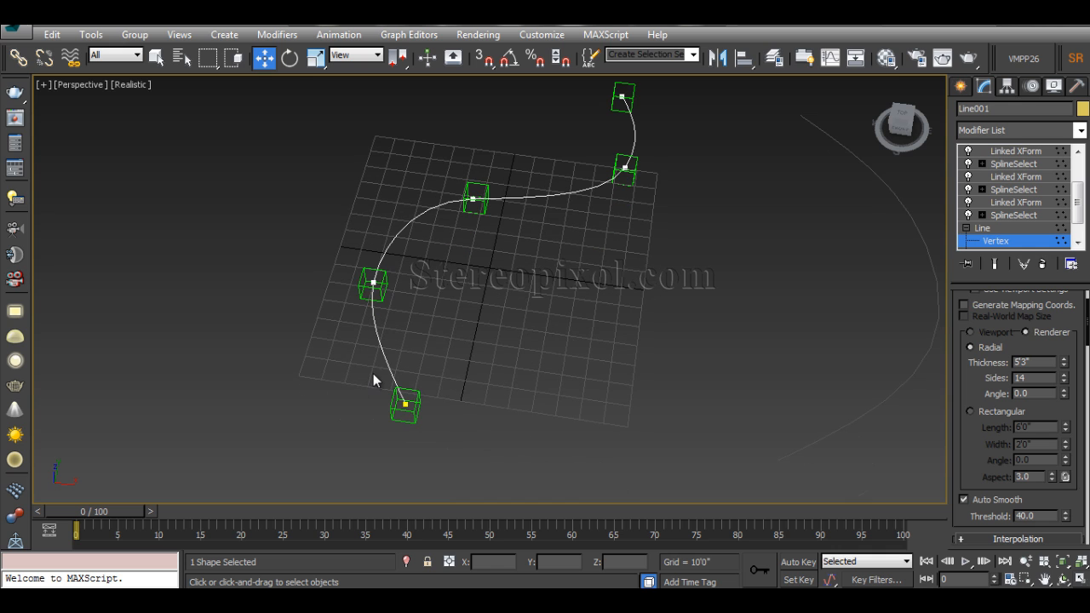
{"action": "mouse_move", "coordinate": [486, 194]}
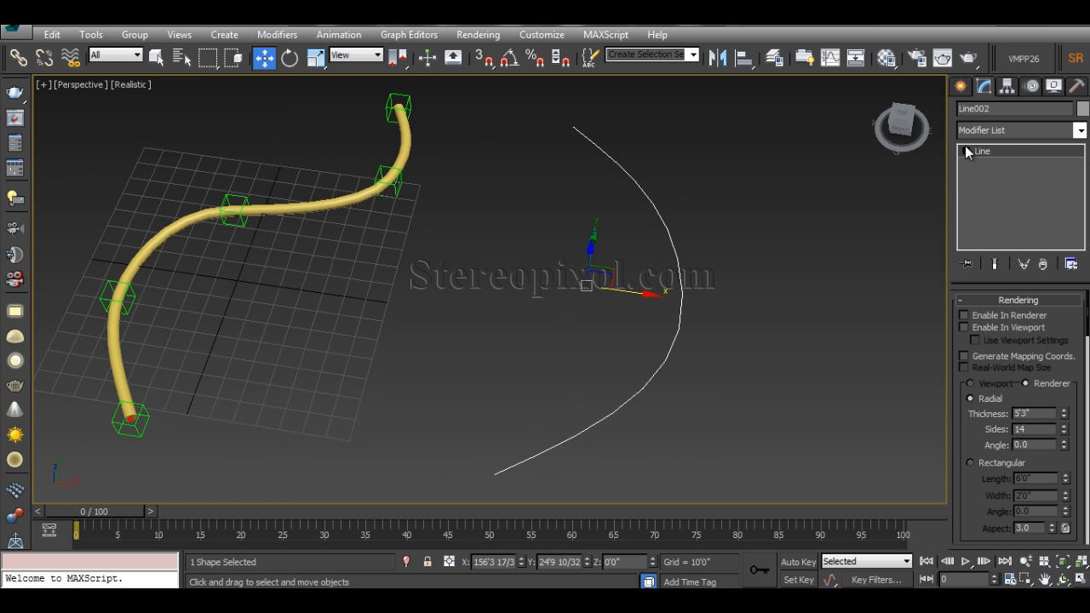
{"action": "left_click", "coordinate": [968, 150]}
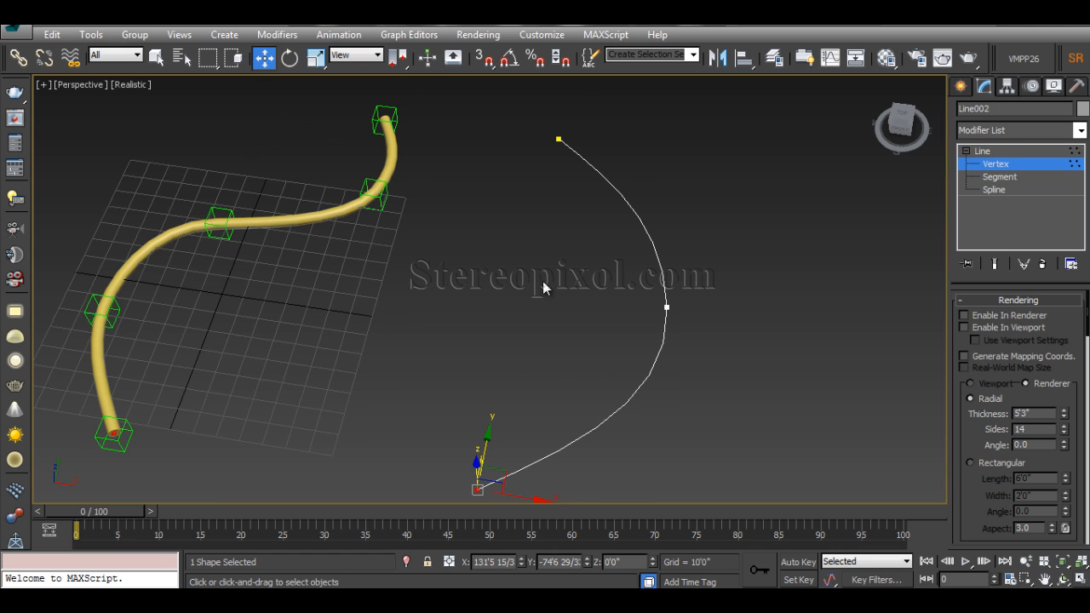
Step: In Top view create Dummy helpers at Line002's bottom and middle vertices
{"action": "key", "text": "alt+w"}
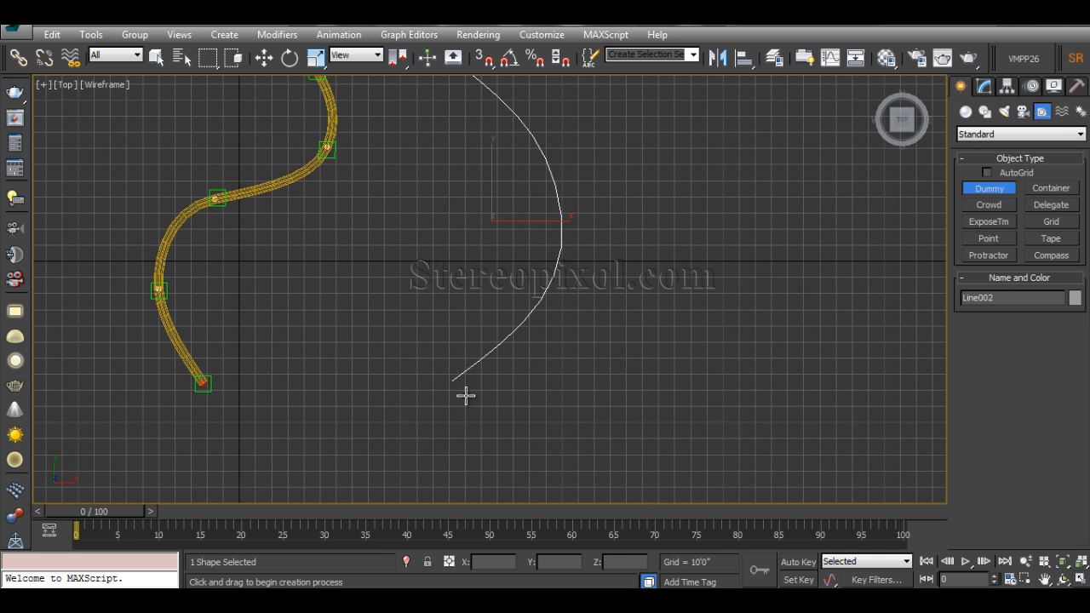
{"action": "left_click", "coordinate": [453, 379]}
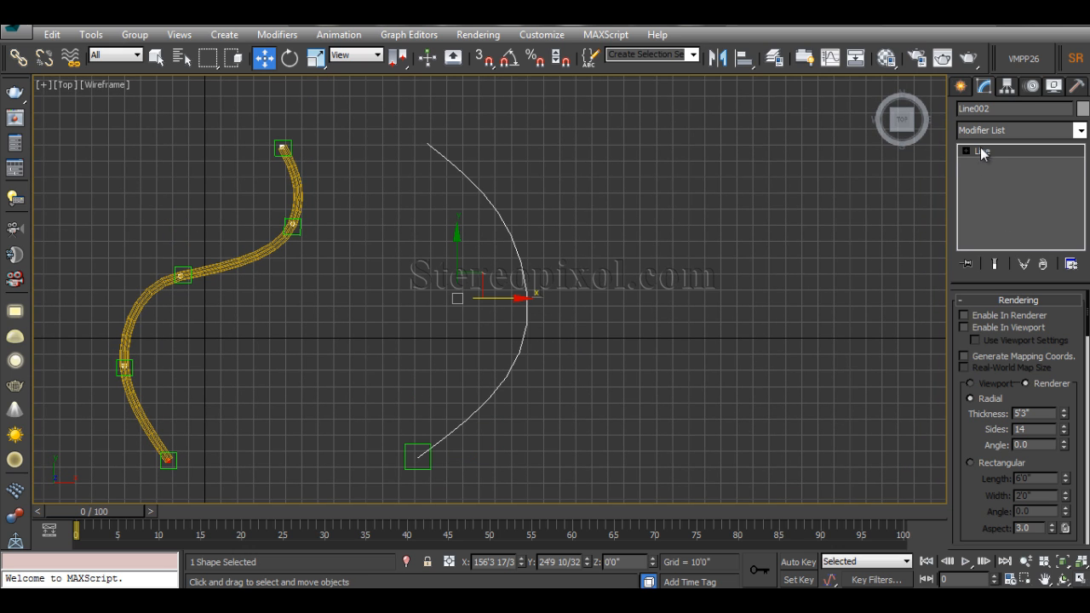
{"action": "left_click", "coordinate": [1005, 150]}
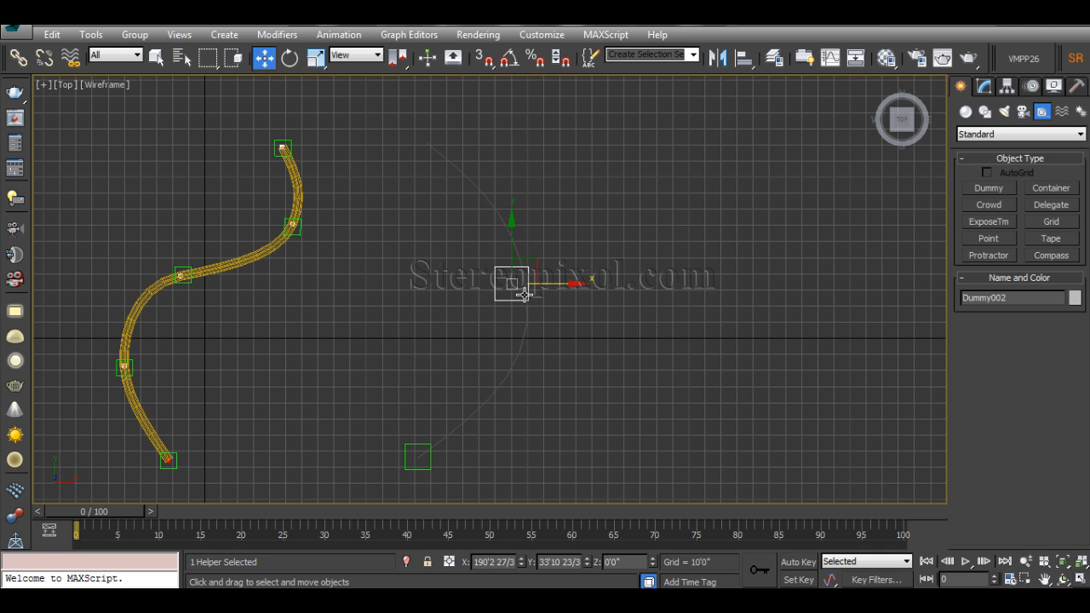
{"action": "left_click_drag", "start_coordinate": [511, 287], "coordinate": [528, 286]}
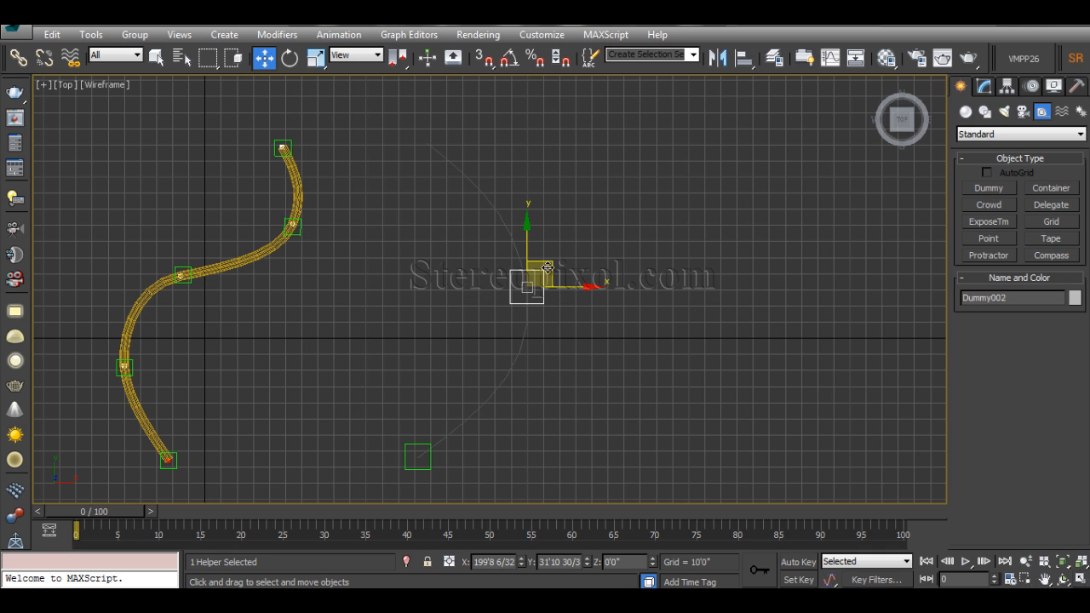
{"action": "left_click_drag", "start_coordinate": [526, 286], "coordinate": [426, 143]}
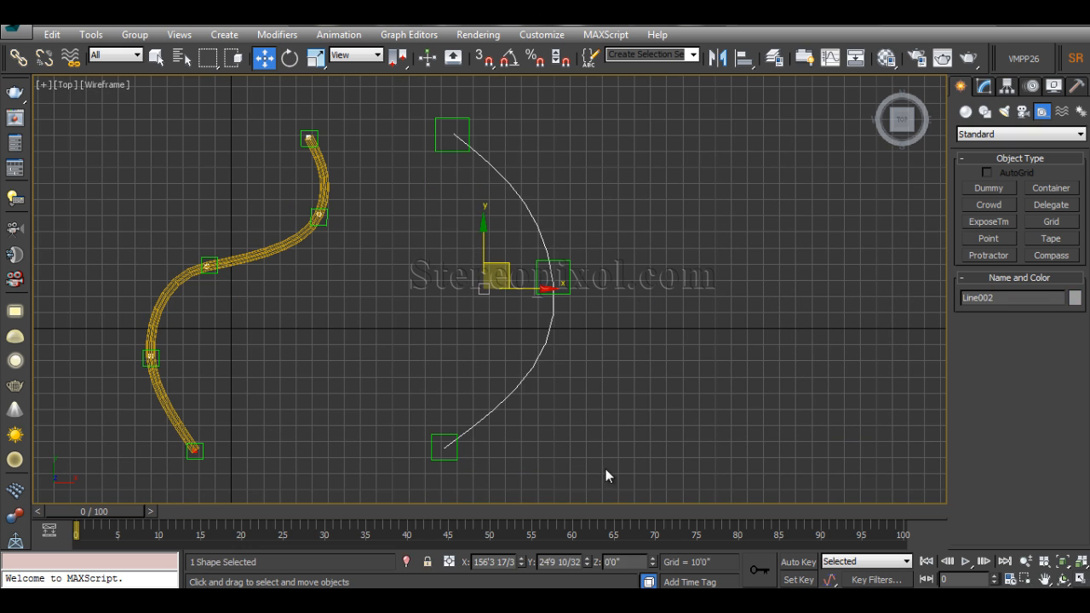
{"action": "mouse_move", "coordinate": [544, 259]}
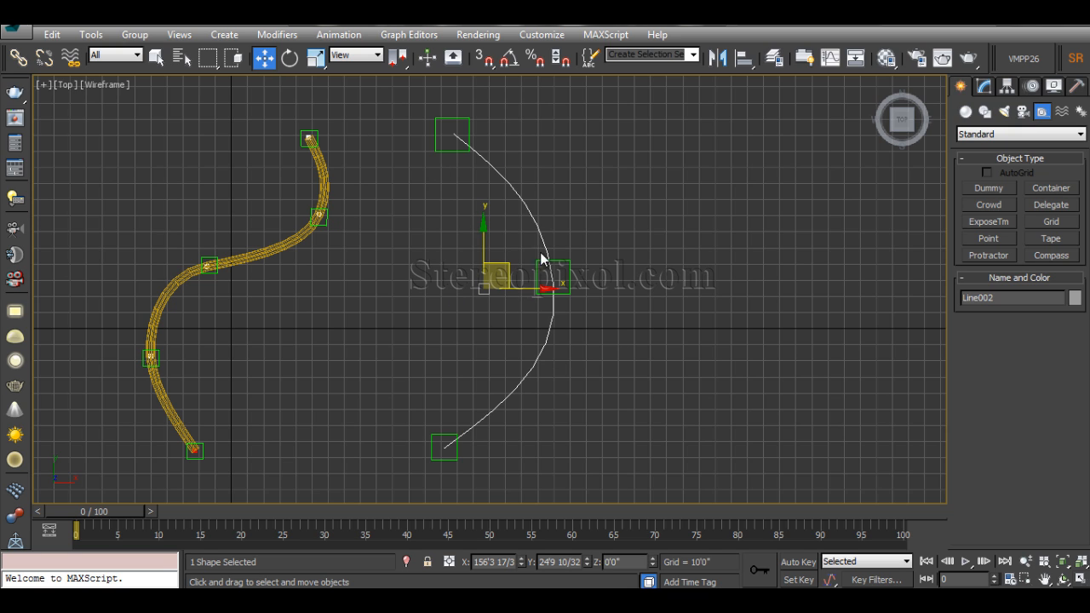
{"action": "mouse_move", "coordinate": [508, 377]}
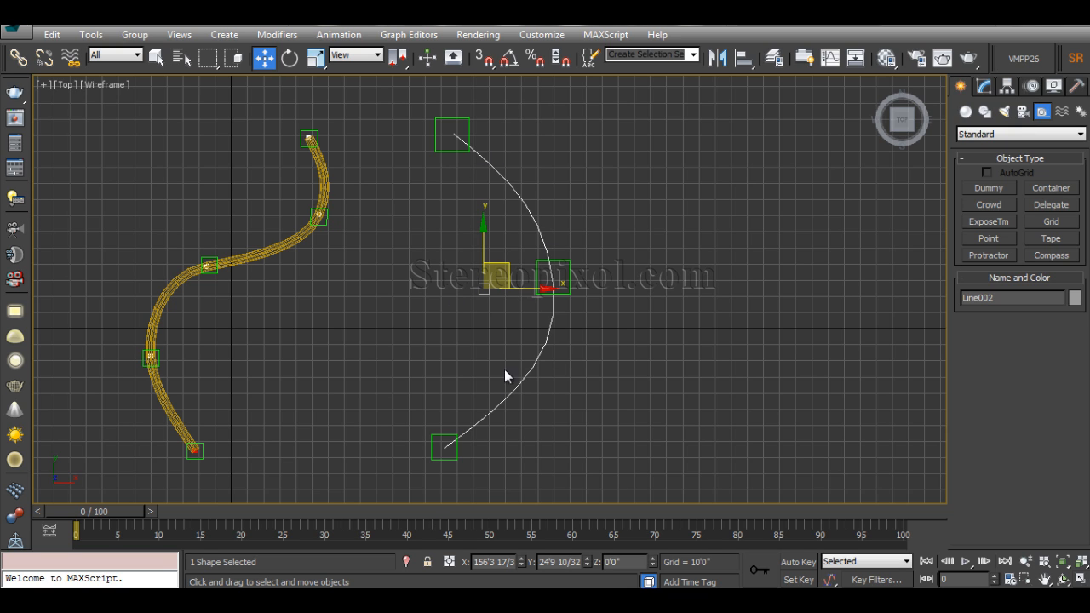
Step: Enter Line002's Vertex sub-object level and move Dummy001 exactly onto the end vertex
{"action": "left_click", "coordinate": [985, 85]}
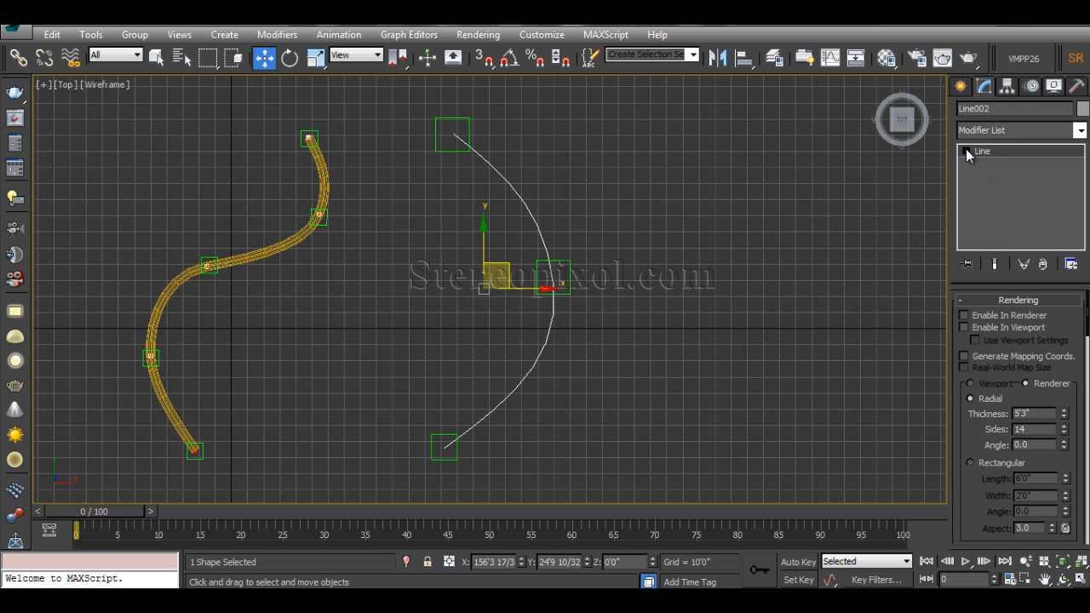
{"action": "left_click", "coordinate": [995, 164]}
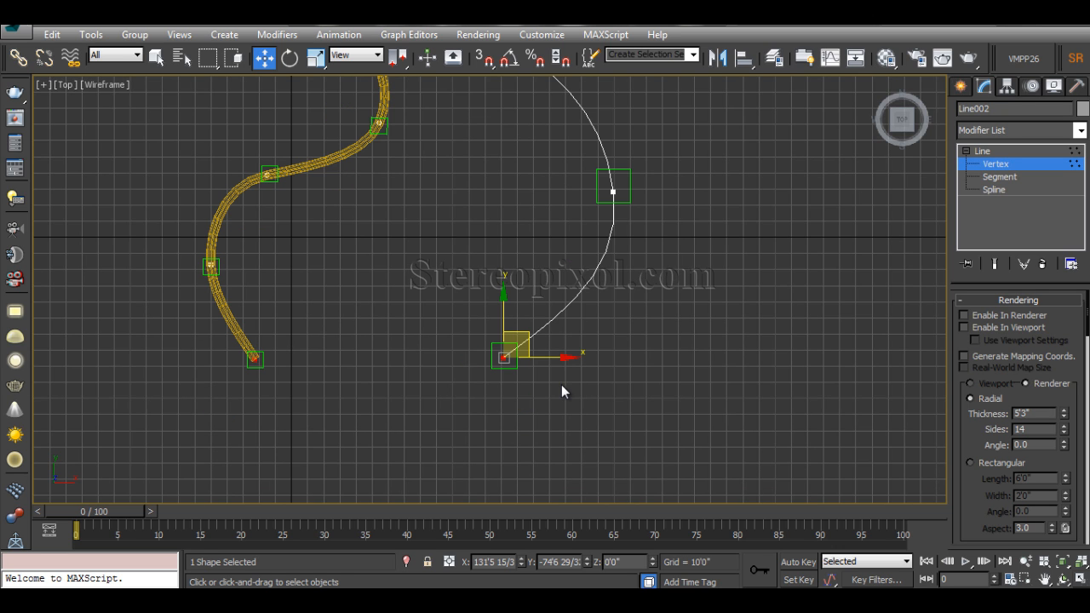
{"action": "mouse_move", "coordinate": [509, 382]}
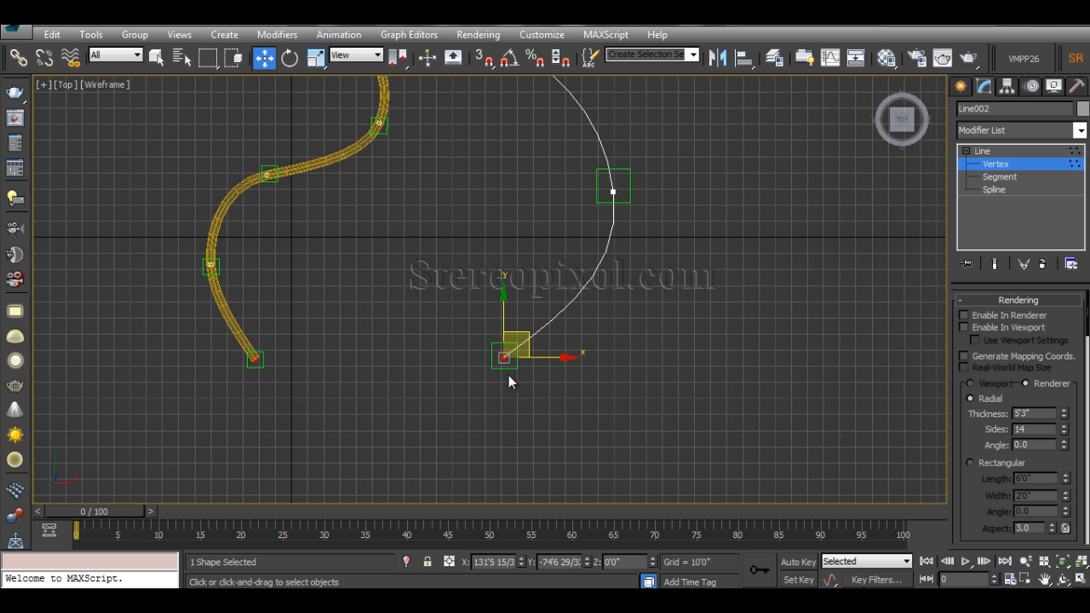
{"action": "mouse_move", "coordinate": [520, 378]}
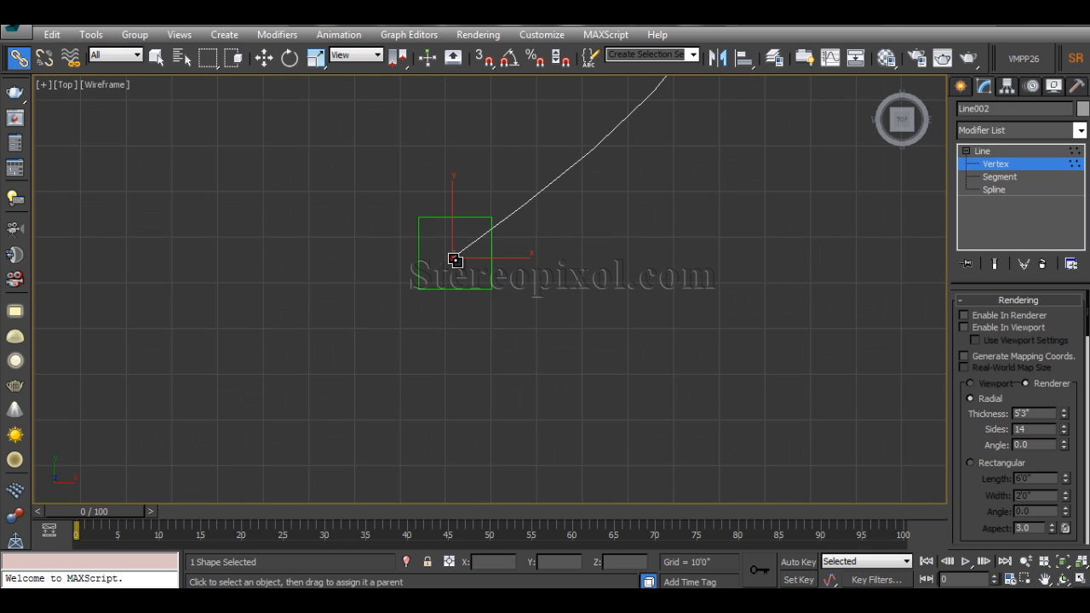
{"action": "mouse_move", "coordinate": [495, 283]}
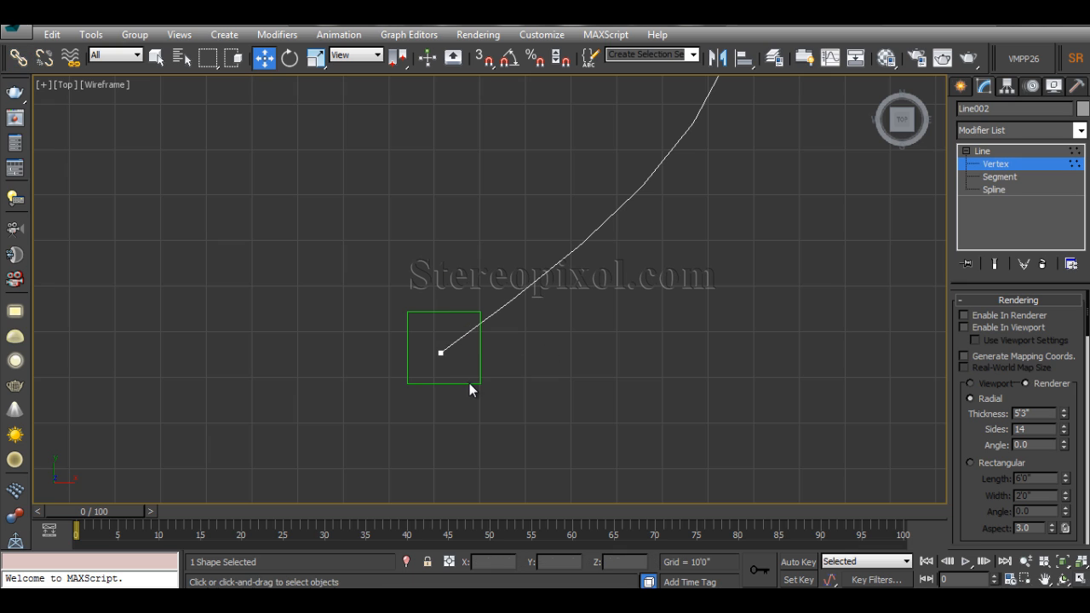
{"action": "mouse_move", "coordinate": [467, 376]}
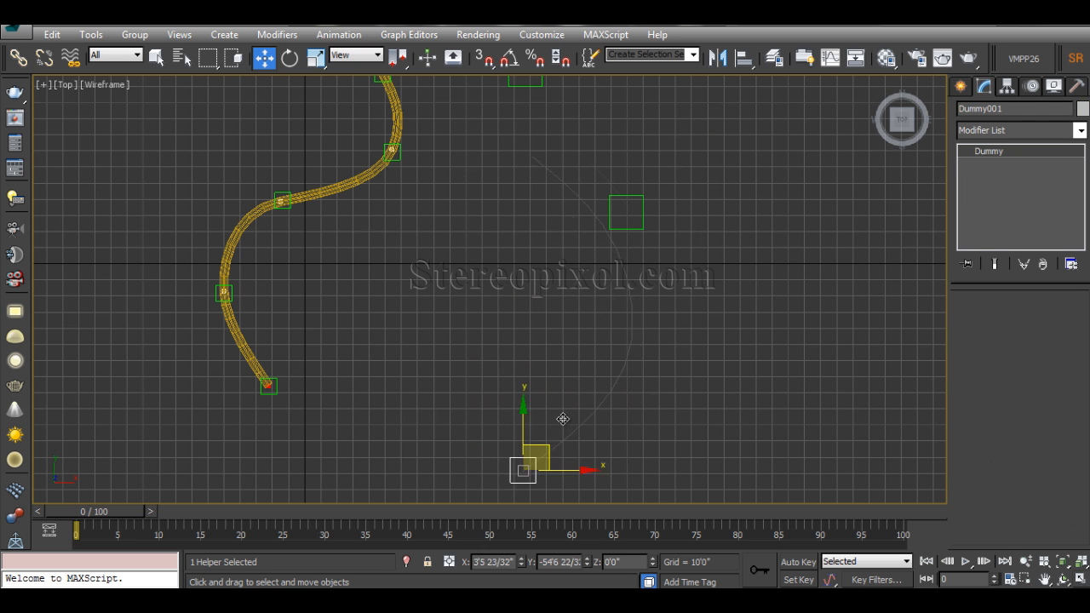
{"action": "left_click_drag", "start_coordinate": [521, 470], "coordinate": [517, 382]}
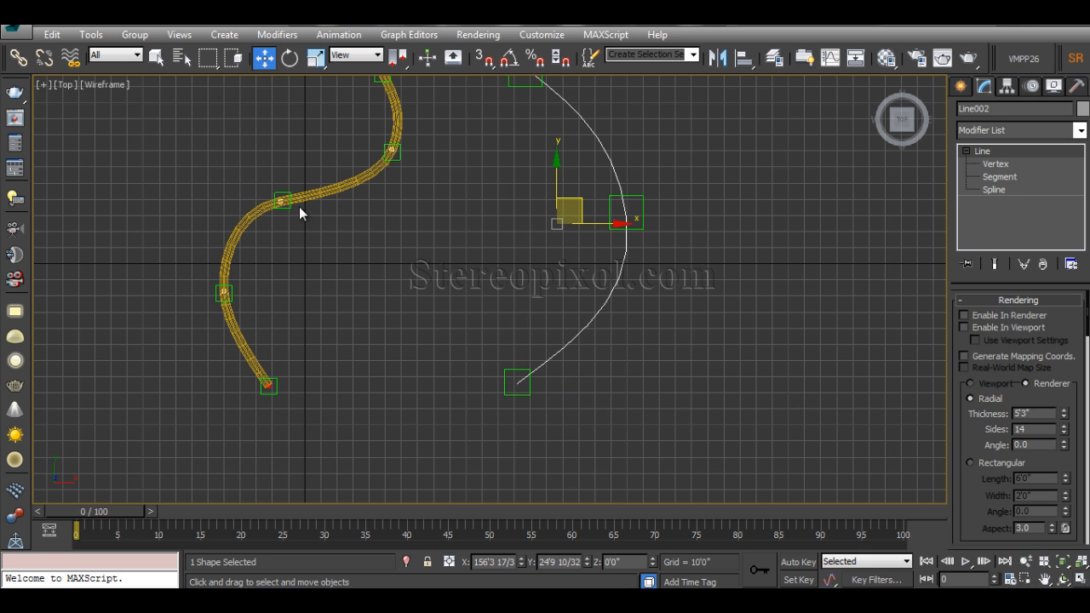
Step: At Line002's Vertex level select the bottom vertex ready for a Linked XForm modifier
{"action": "left_click", "coordinate": [497, 407]}
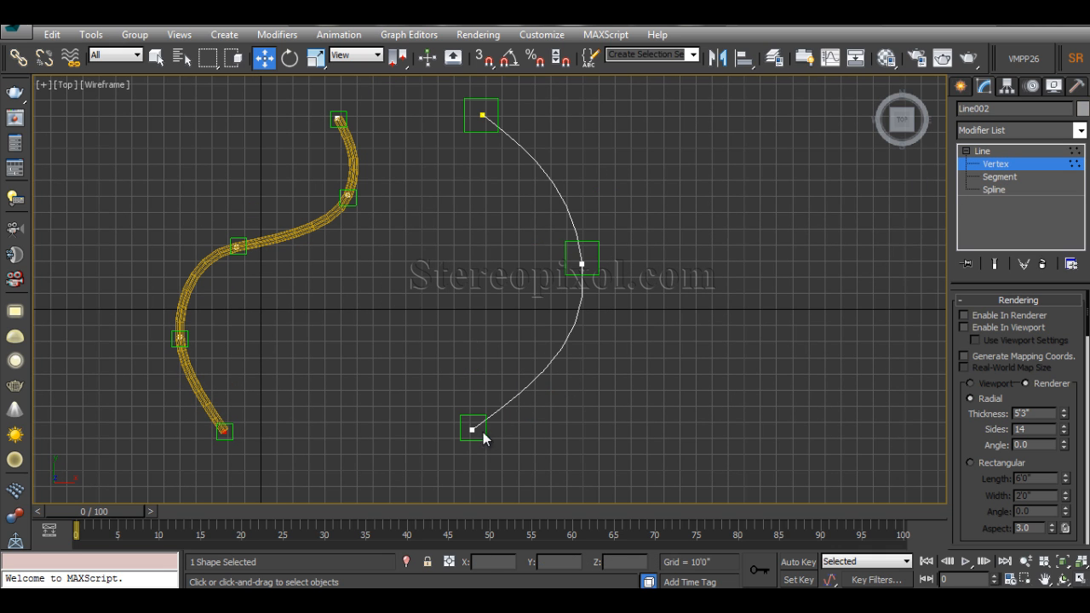
{"action": "mouse_move", "coordinate": [468, 439]}
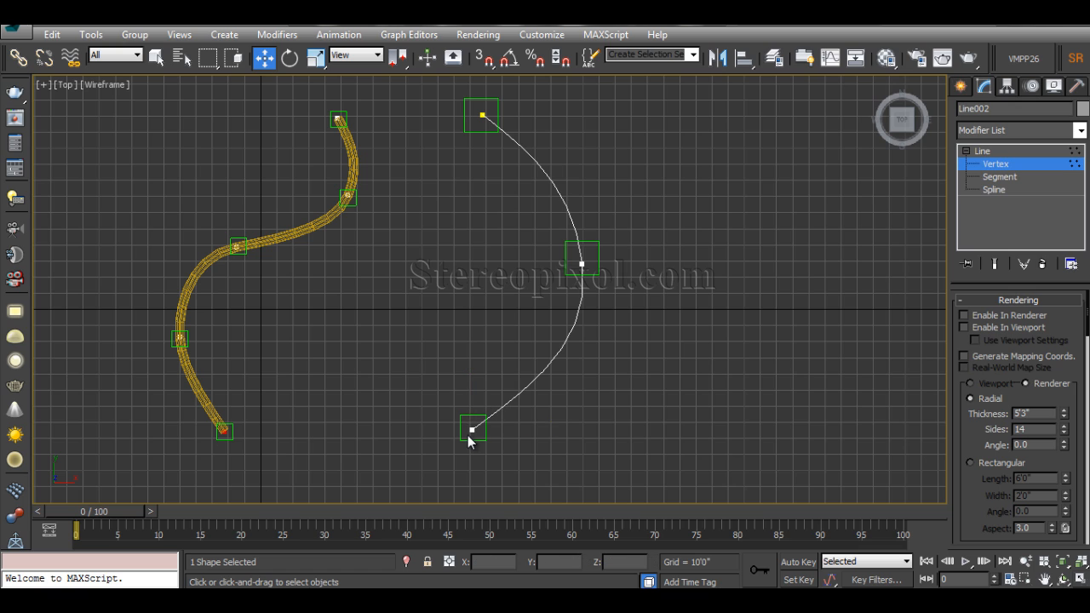
{"action": "left_click", "coordinate": [473, 429]}
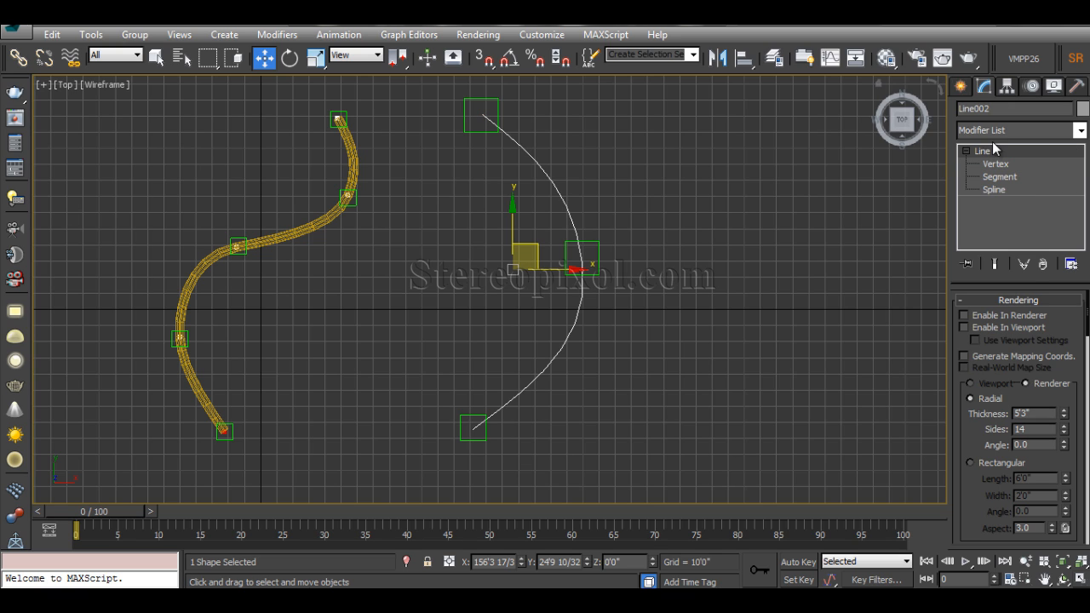
{"action": "mouse_move", "coordinate": [814, 276]}
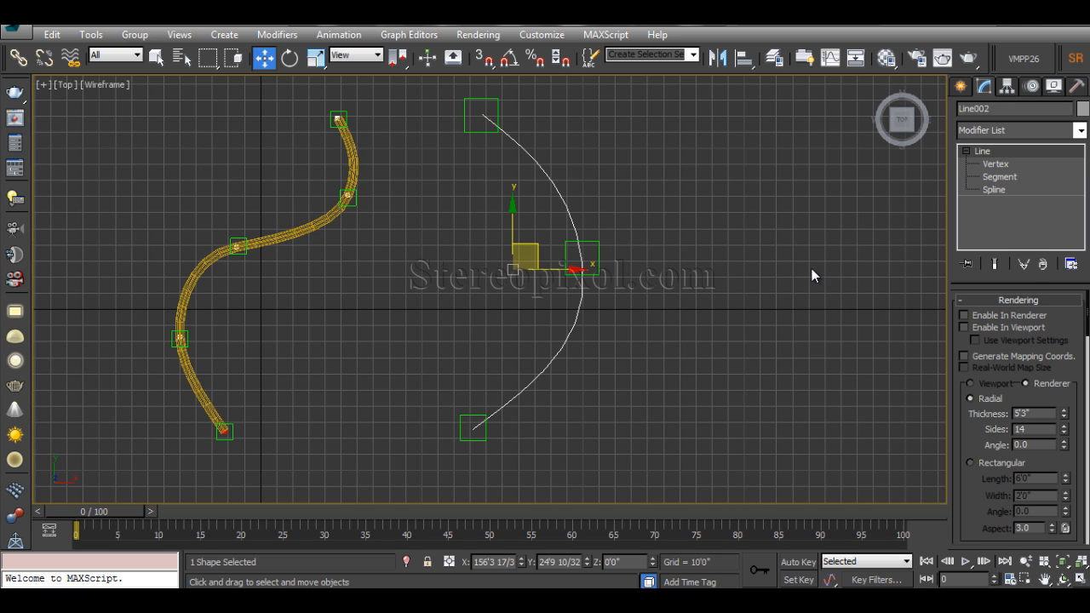
{"action": "left_click", "coordinate": [995, 163]}
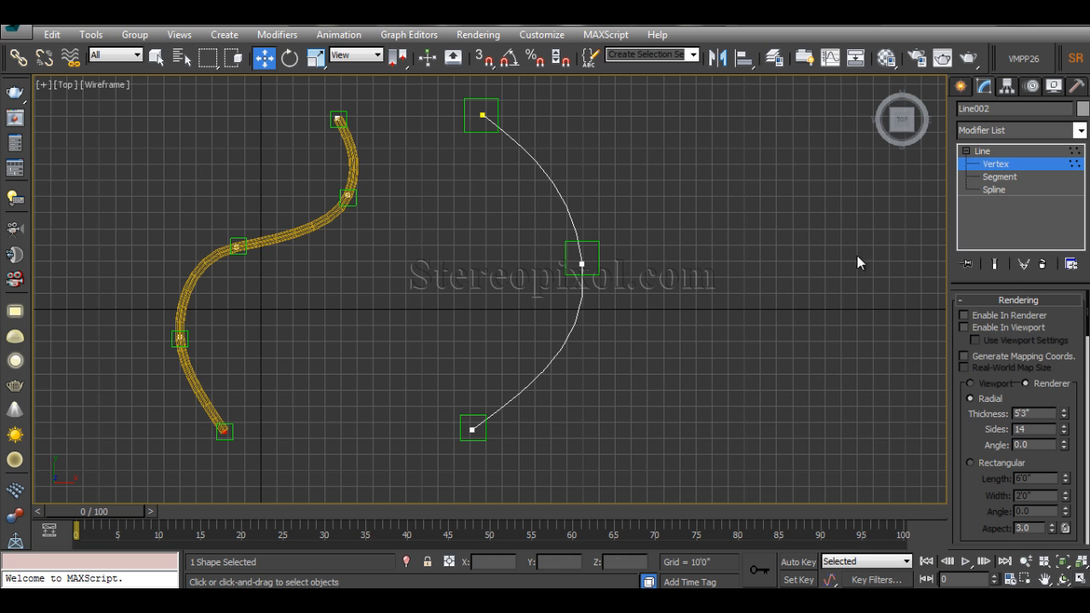
{"action": "left_click", "coordinate": [474, 429]}
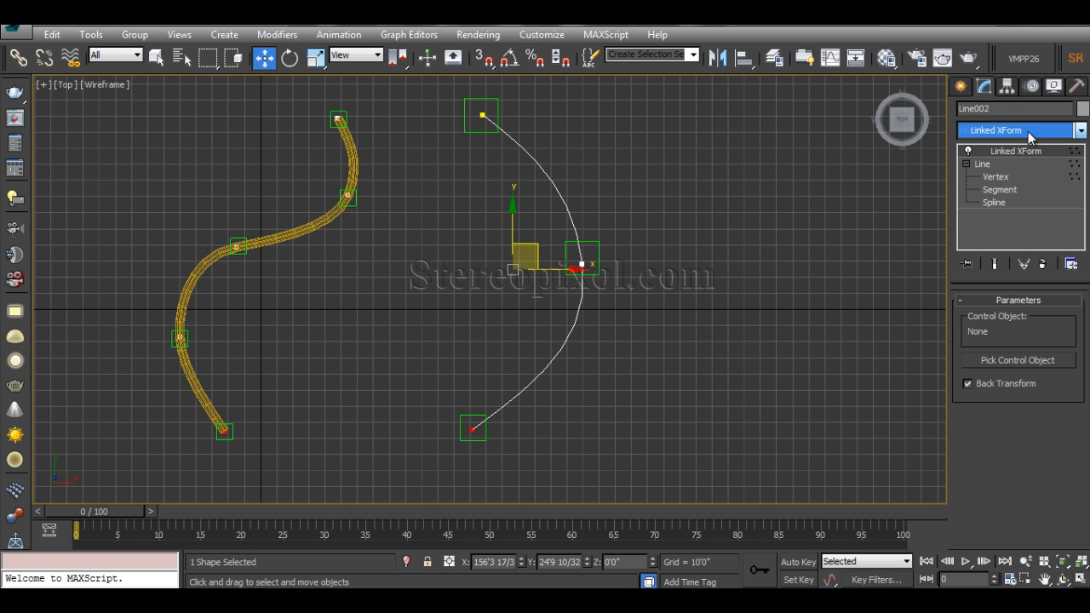
Step: Pick Dummy001 as the Linked XForm control object and move it so the wire end follows
{"action": "left_click", "coordinate": [1023, 130]}
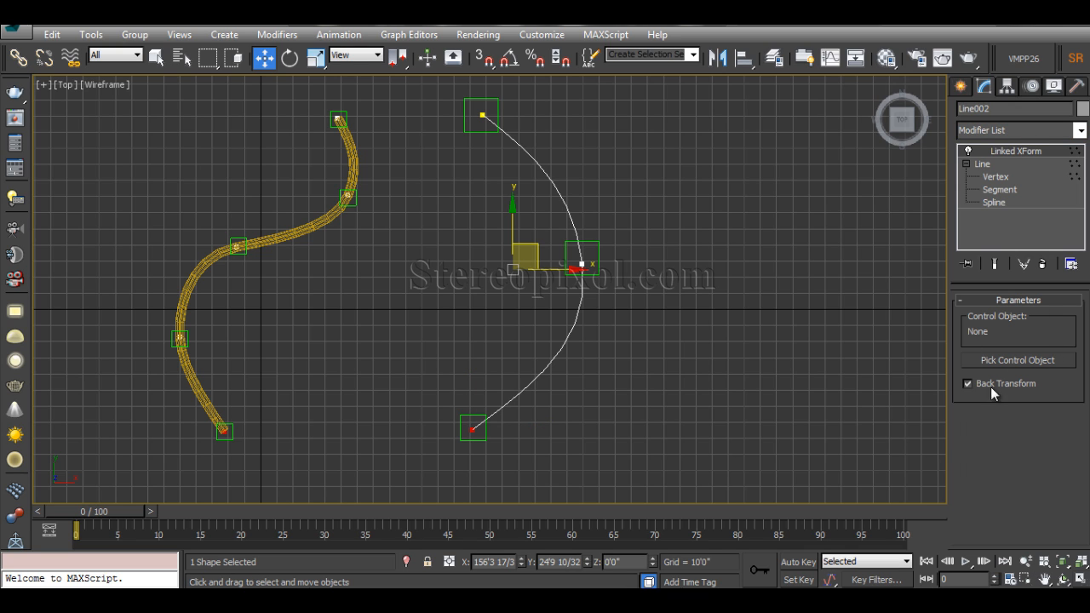
{"action": "mouse_move", "coordinate": [1017, 367]}
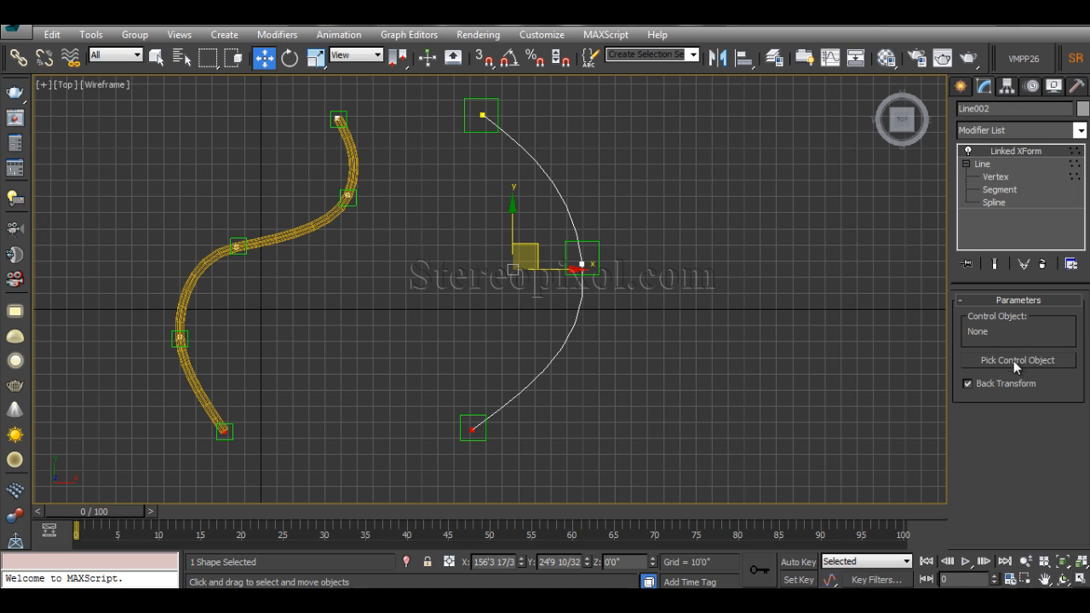
{"action": "left_click", "coordinate": [1019, 362]}
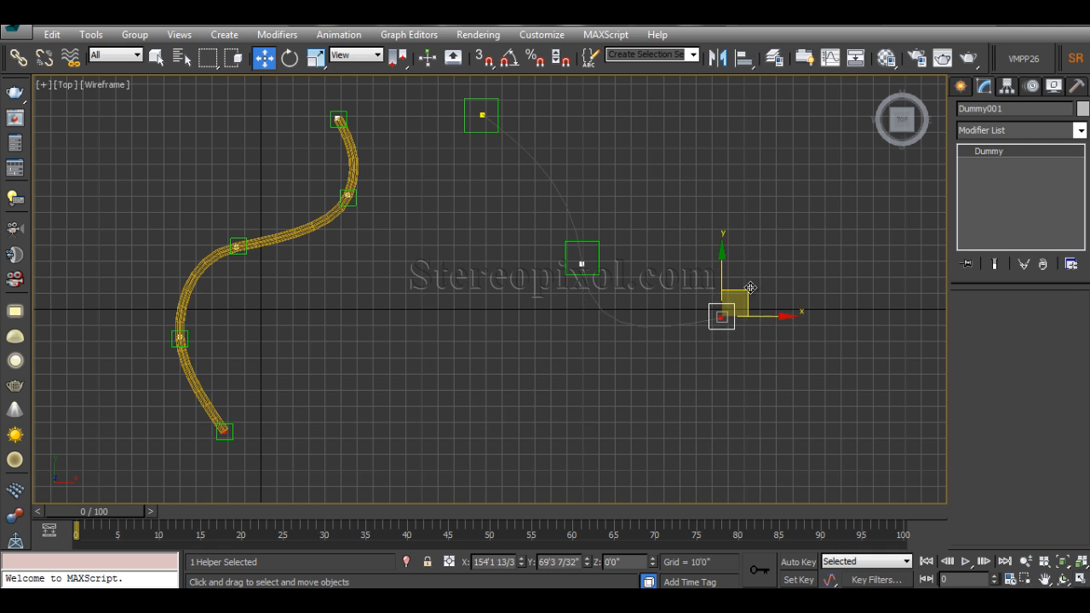
{"action": "left_click_drag", "start_coordinate": [722, 316], "coordinate": [467, 407]}
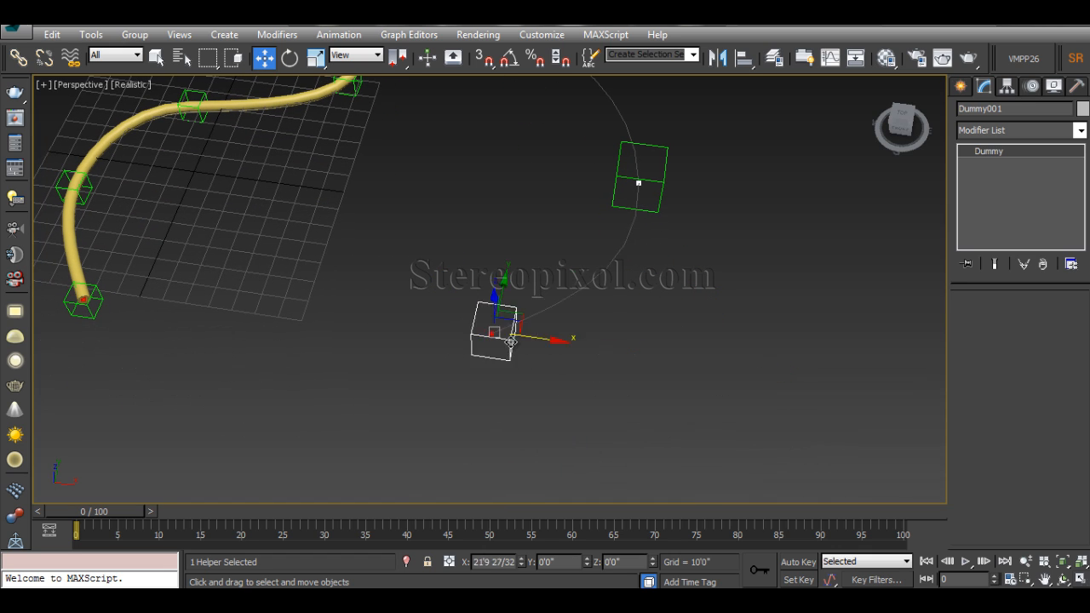
{"action": "left_click_drag", "start_coordinate": [508, 341], "coordinate": [451, 332]}
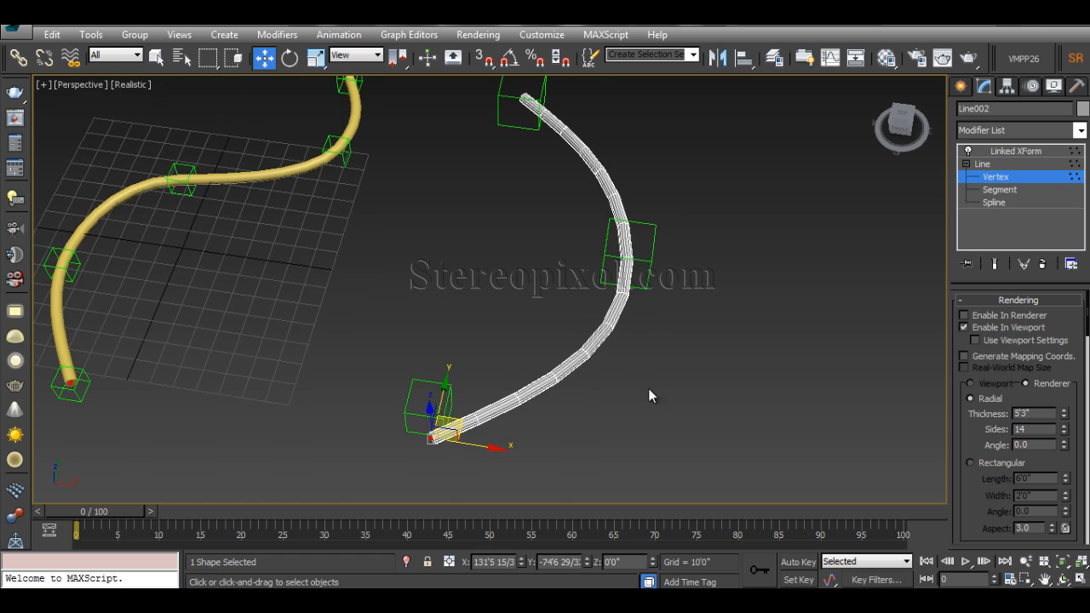
{"action": "mouse_move", "coordinate": [628, 366]}
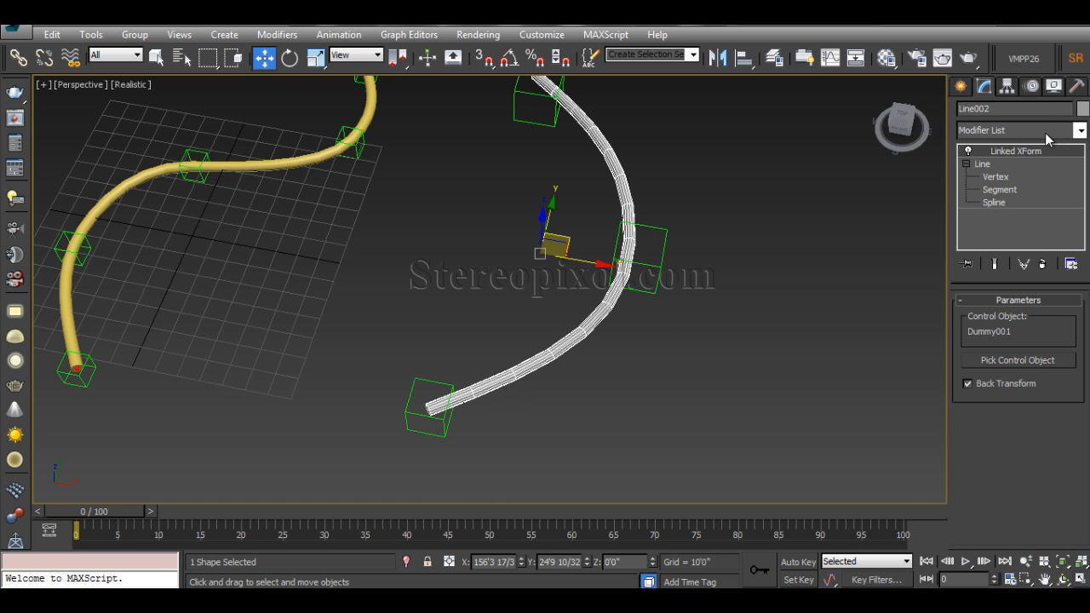
{"action": "mouse_move", "coordinate": [1002, 360]}
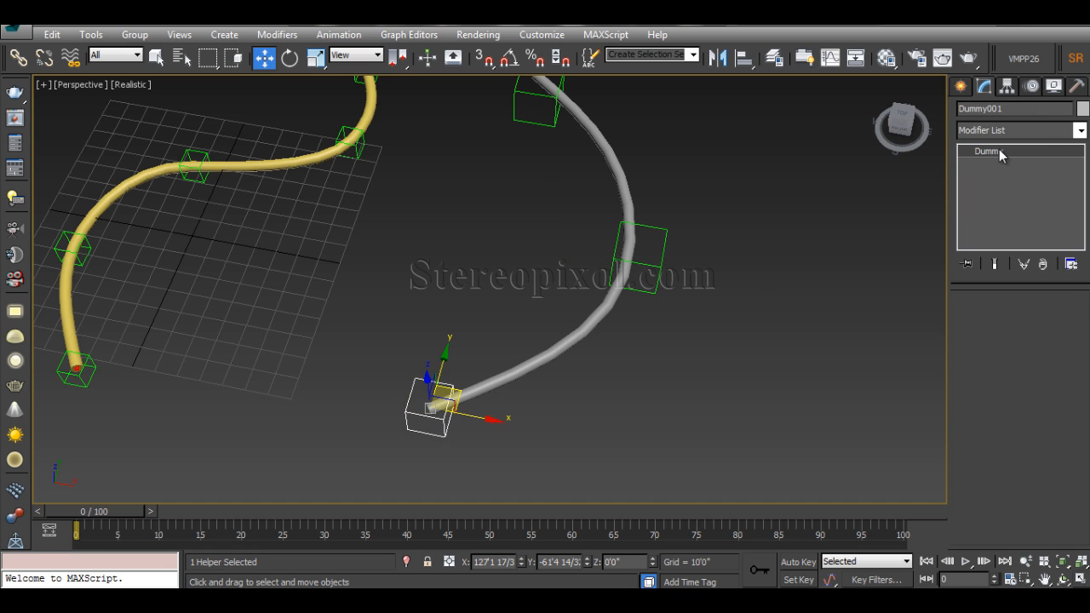
{"action": "mouse_move", "coordinate": [531, 340]}
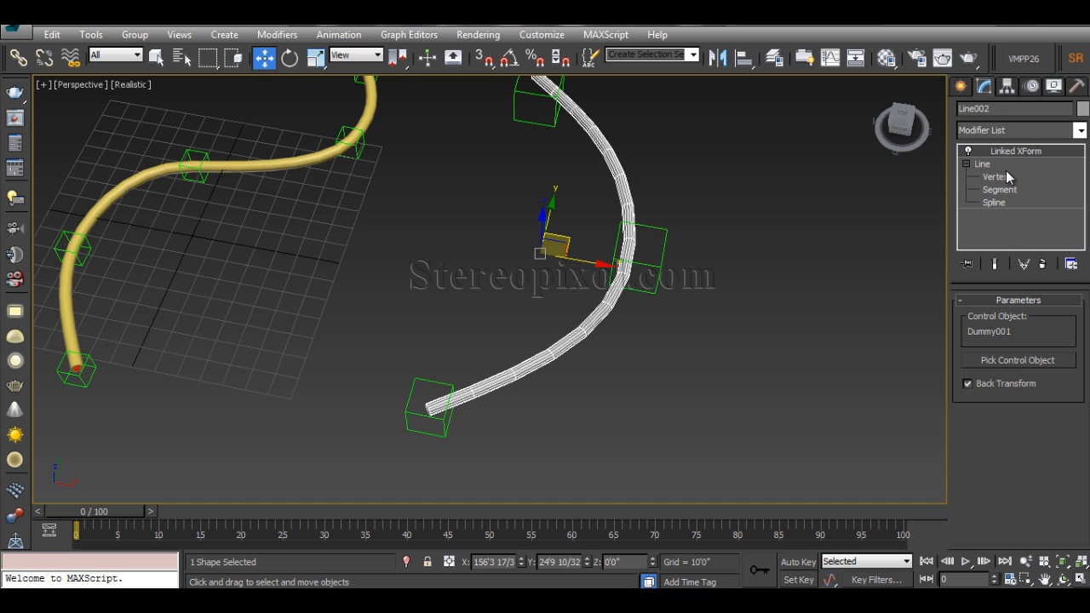
{"action": "left_click", "coordinate": [995, 175]}
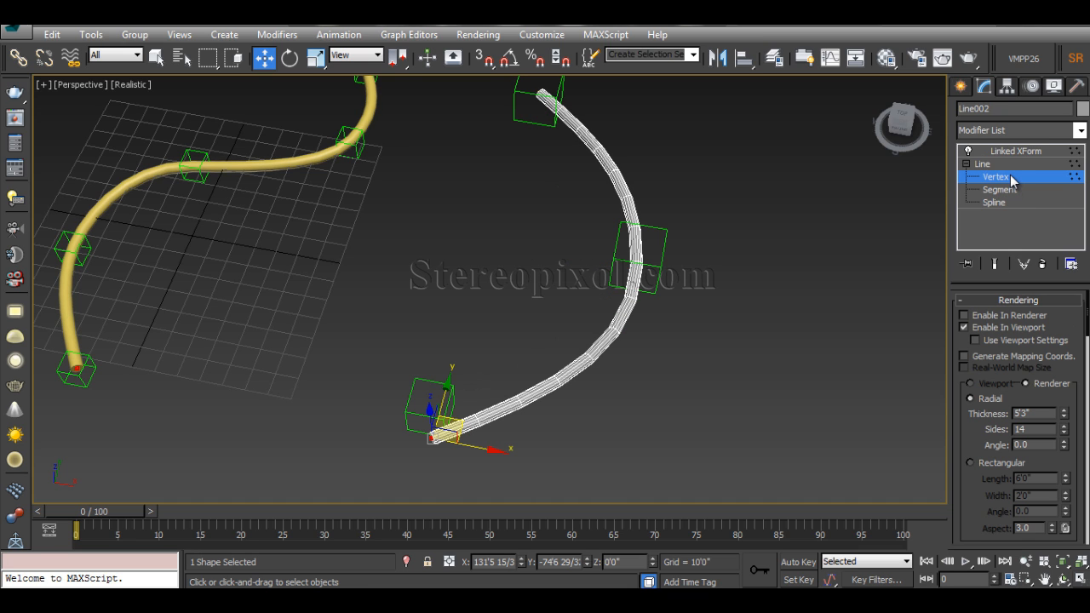
{"action": "left_click", "coordinate": [1015, 150]}
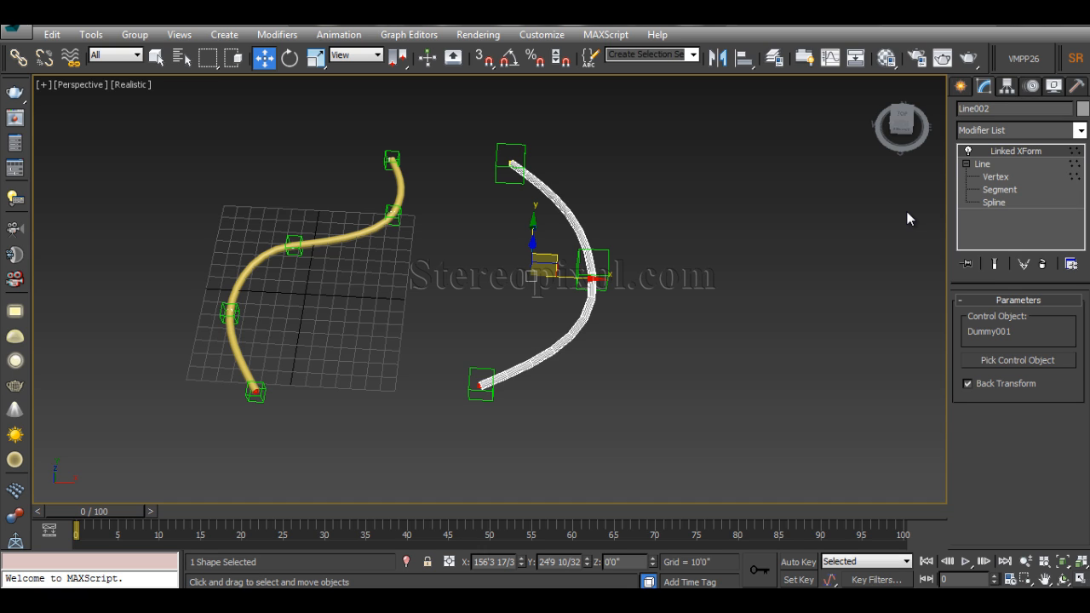
{"action": "mouse_move", "coordinate": [810, 272]}
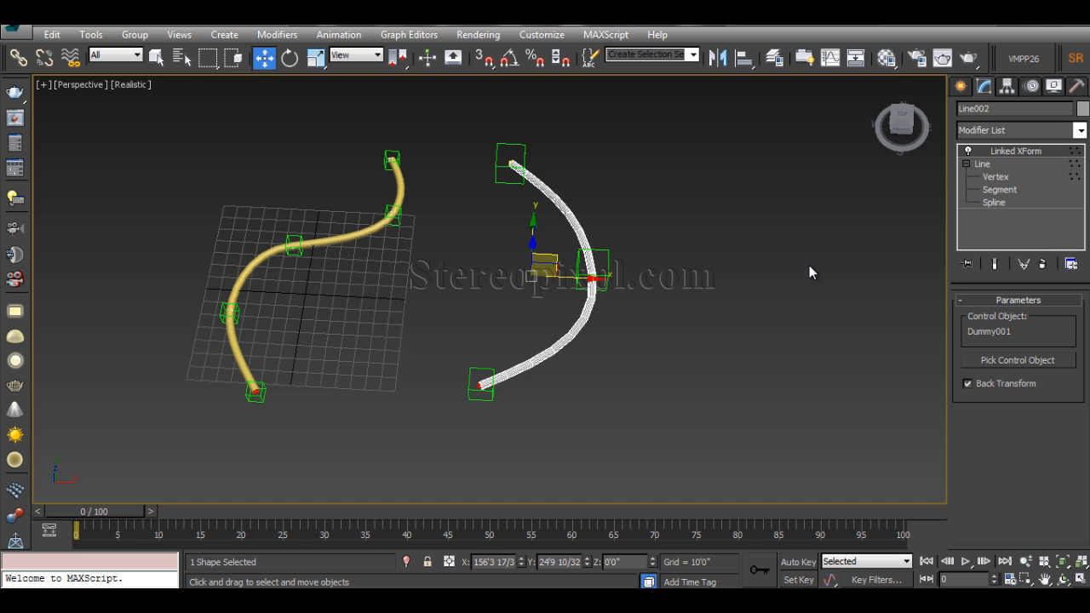
{"action": "mouse_move", "coordinate": [896, 294]}
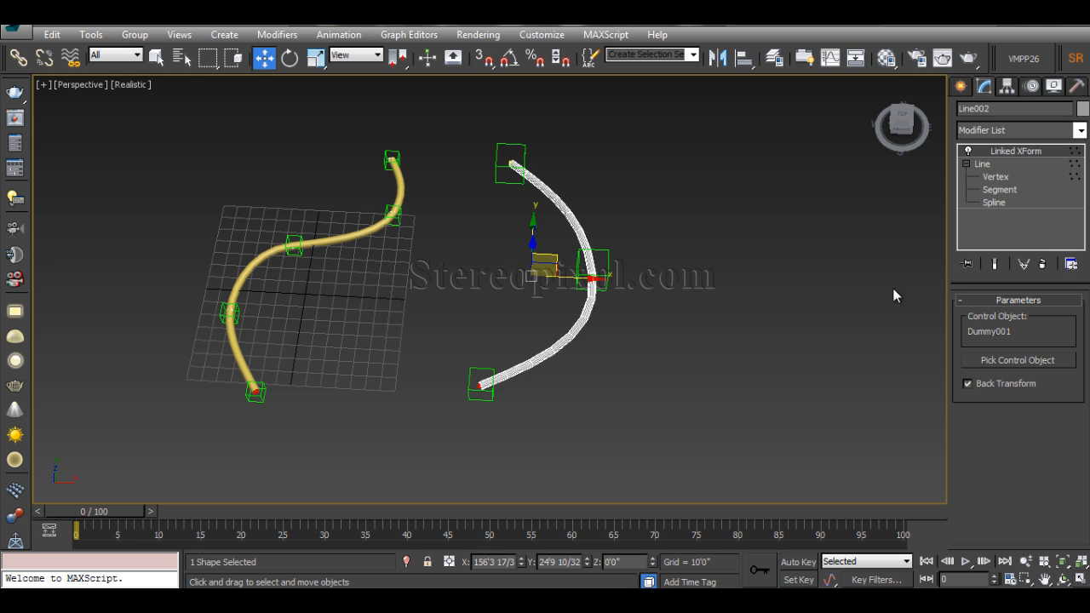
{"action": "mouse_move", "coordinate": [655, 311]}
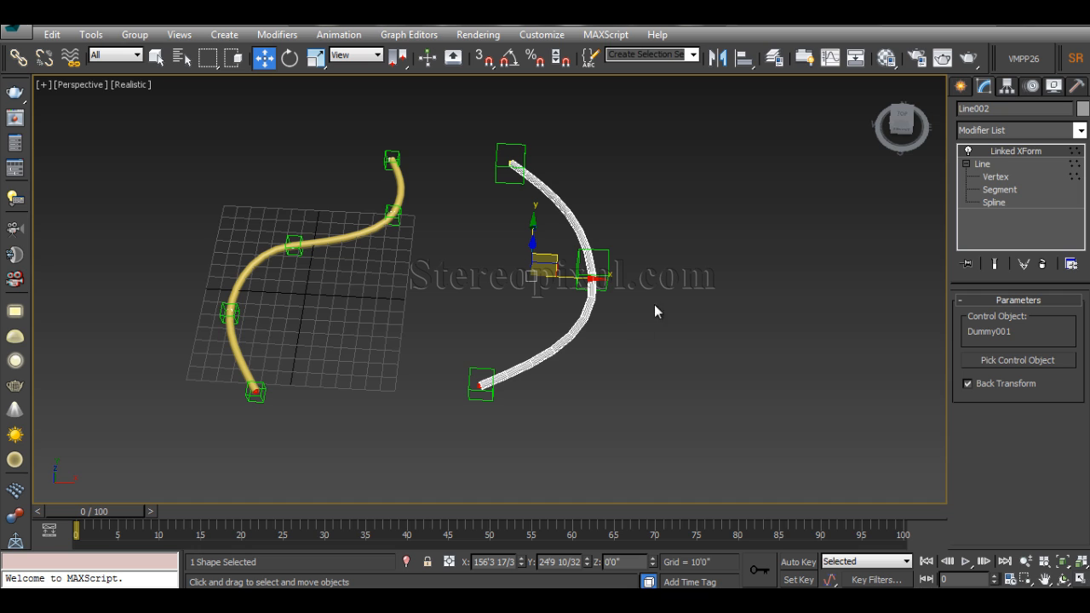
{"action": "mouse_move", "coordinate": [503, 388]}
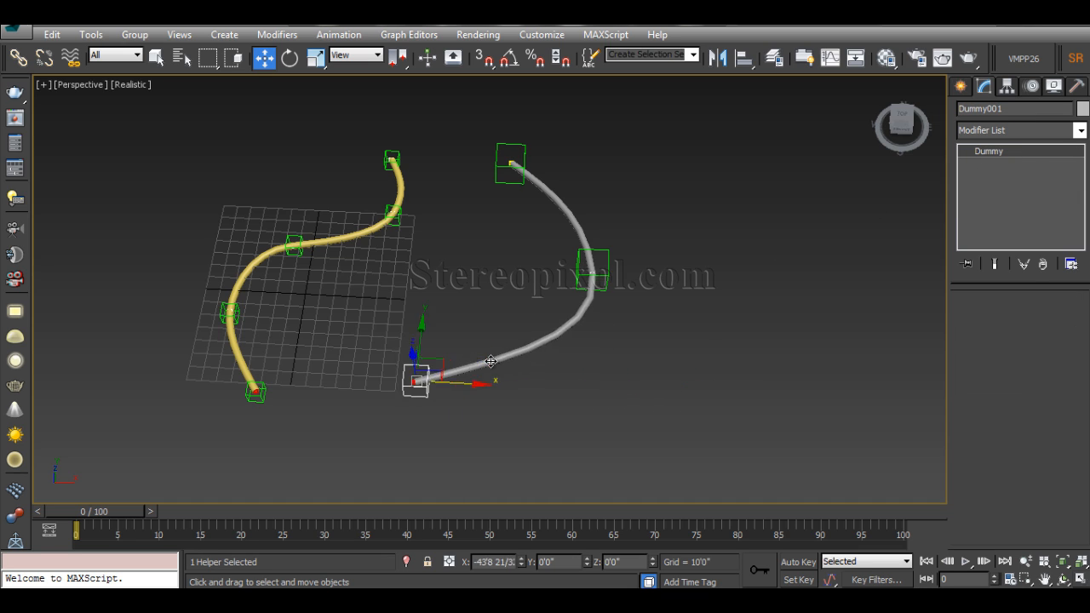
Step: Drag Dummy001 to confirm the wire end follows, switch to Top view and deselect everything
{"action": "left_click_drag", "start_coordinate": [417, 378], "coordinate": [480, 383]}
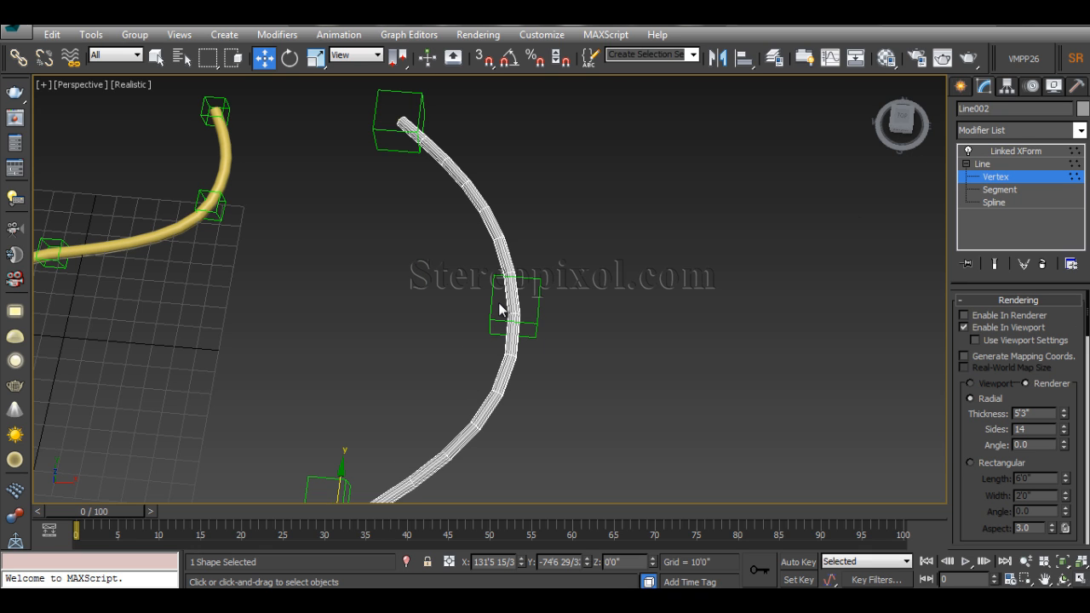
{"action": "key", "text": "t"}
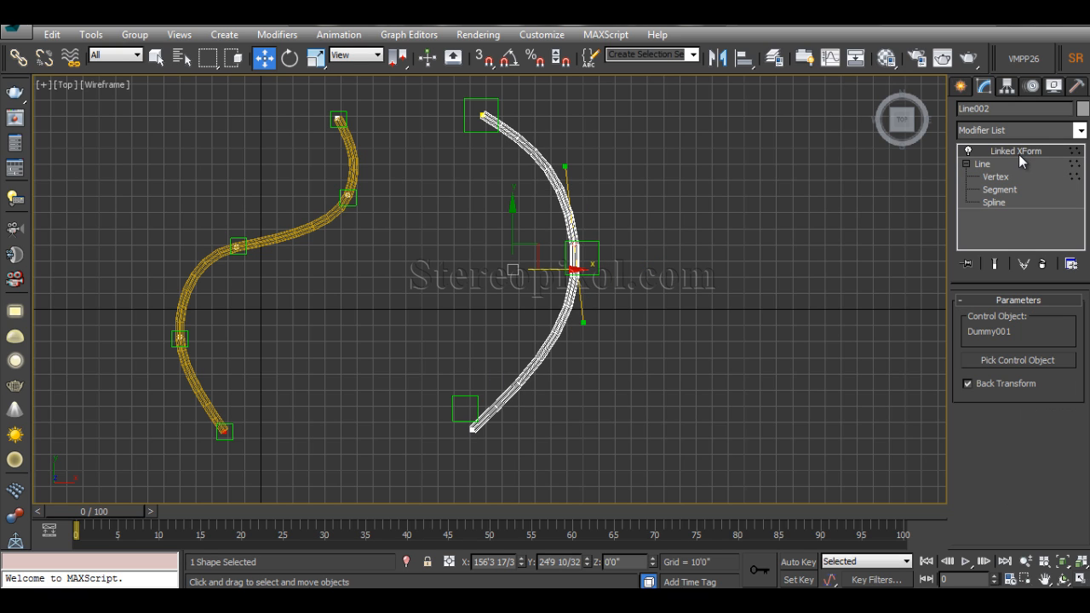
{"action": "mouse_move", "coordinate": [1000, 340]}
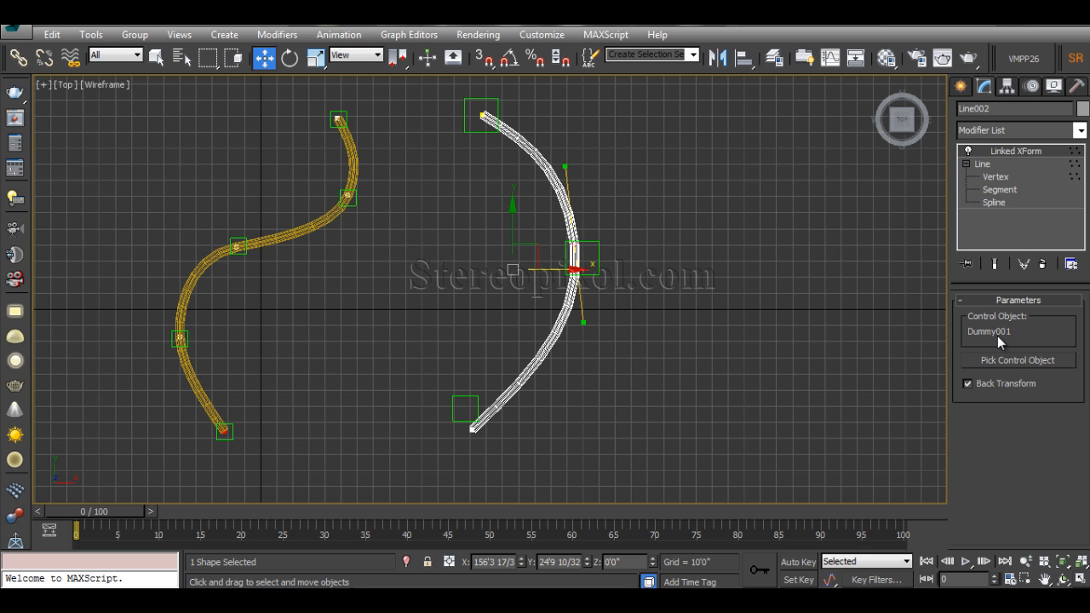
{"action": "left_click", "coordinate": [463, 409]}
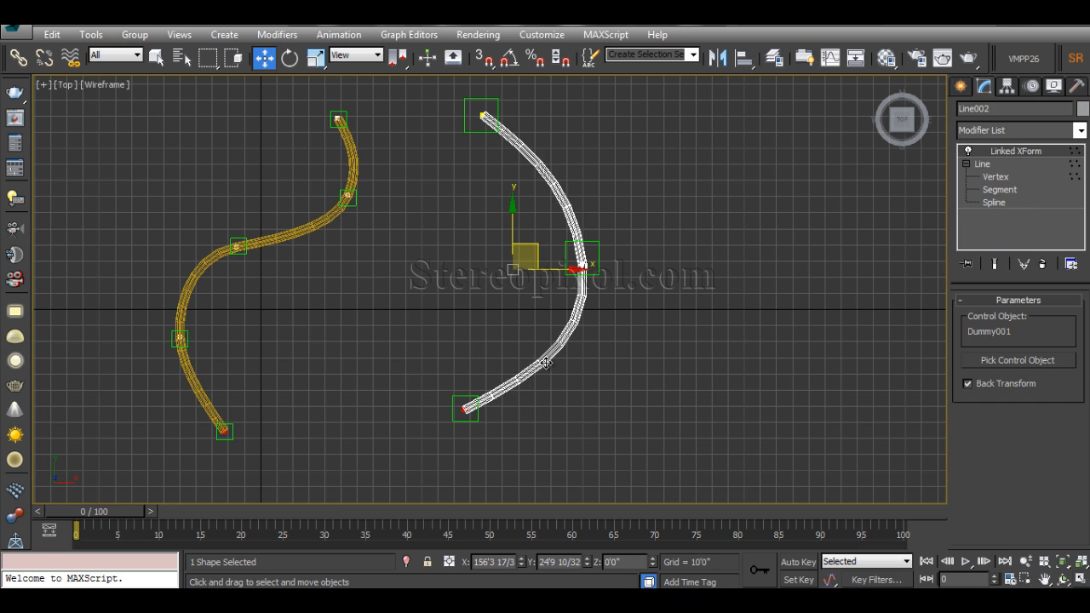
{"action": "mouse_move", "coordinate": [501, 120]}
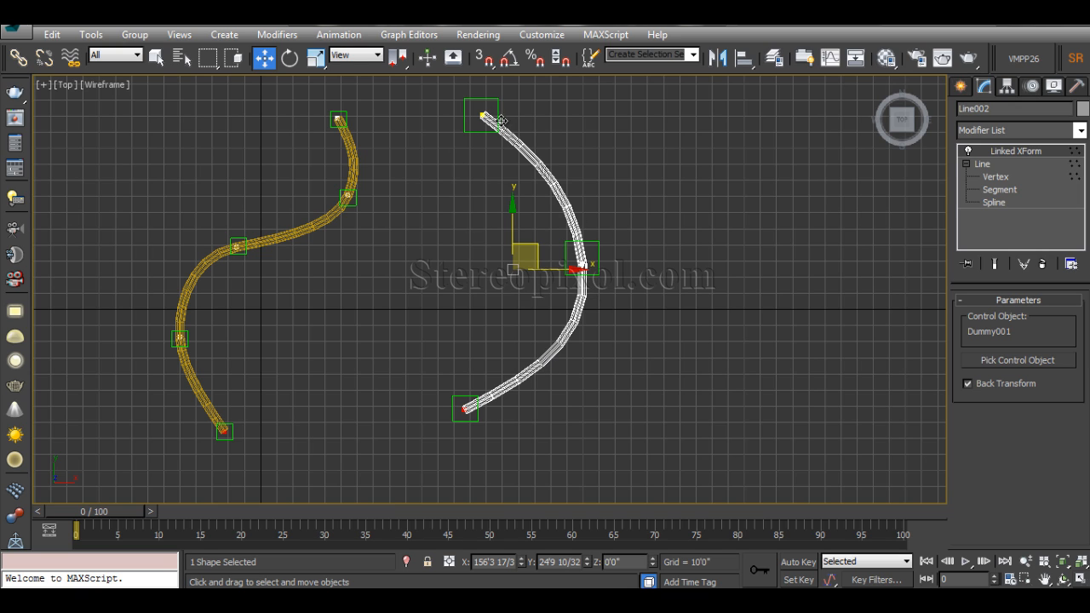
{"action": "mouse_move", "coordinate": [865, 223]}
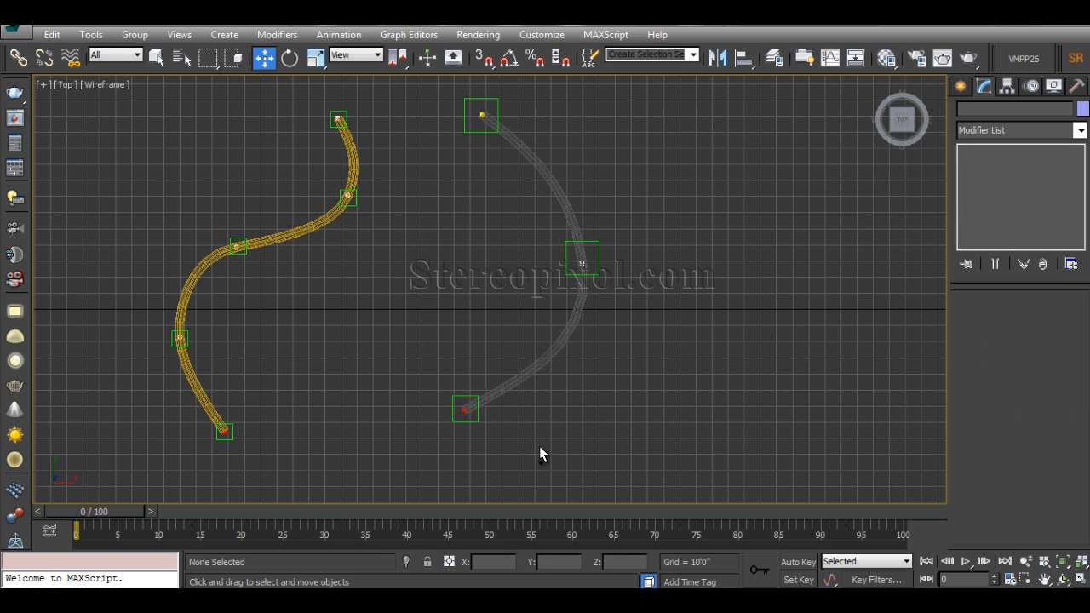
Step: Select the wire Line002 and bring up its Modifier List
{"action": "left_click", "coordinate": [465, 408]}
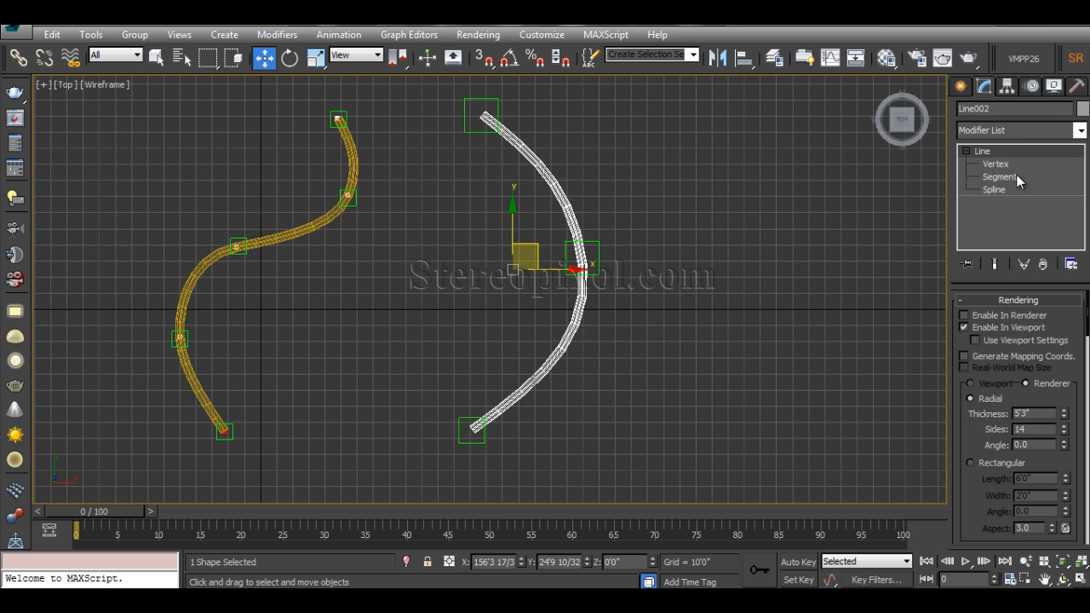
{"action": "mouse_move", "coordinate": [661, 303]}
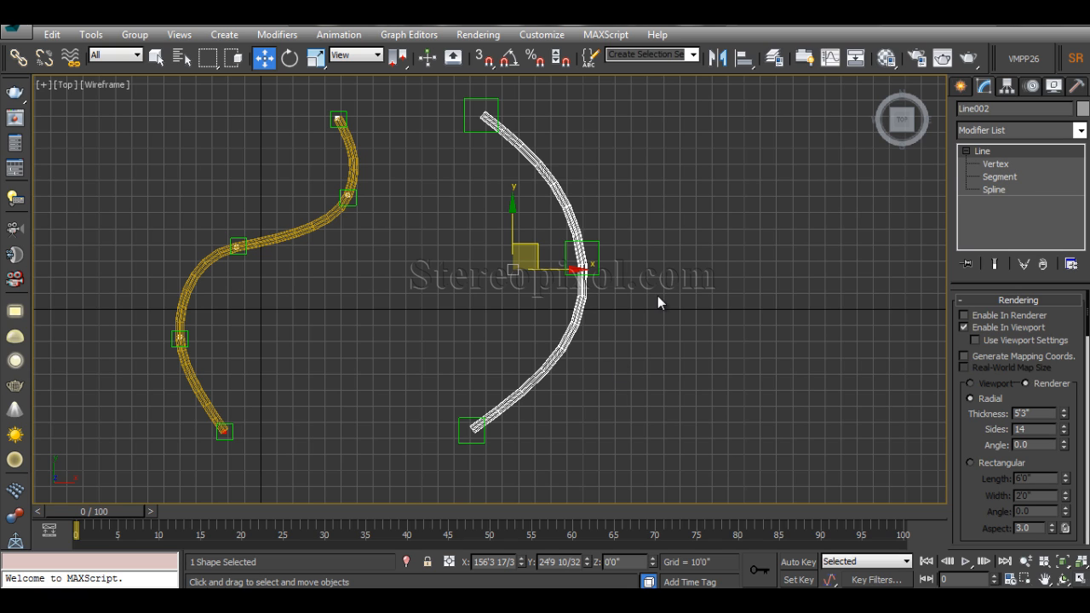
{"action": "mouse_move", "coordinate": [562, 259]}
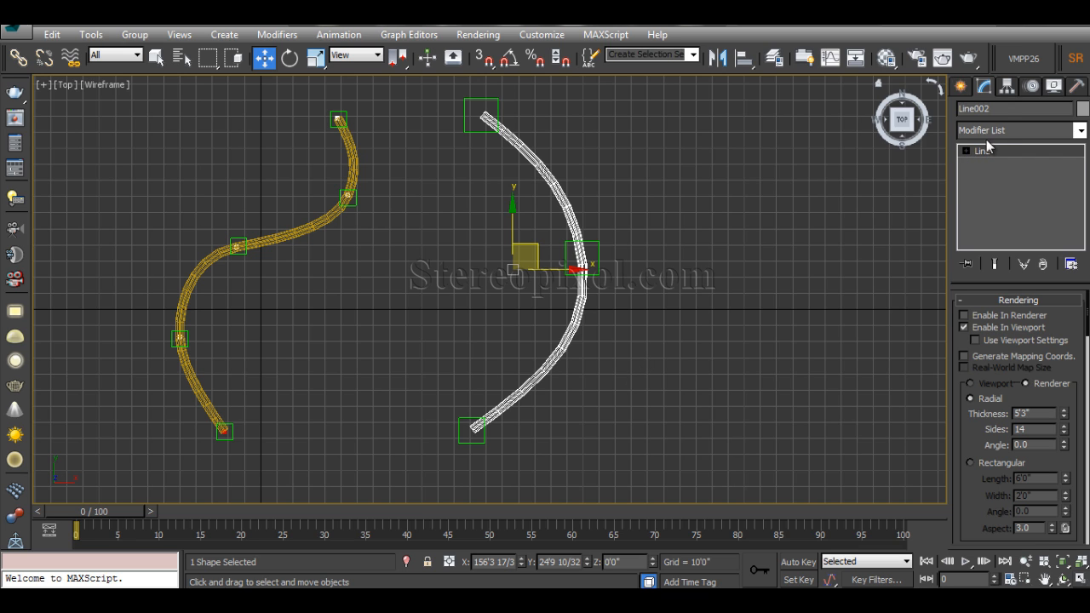
{"action": "left_click", "coordinate": [1018, 129]}
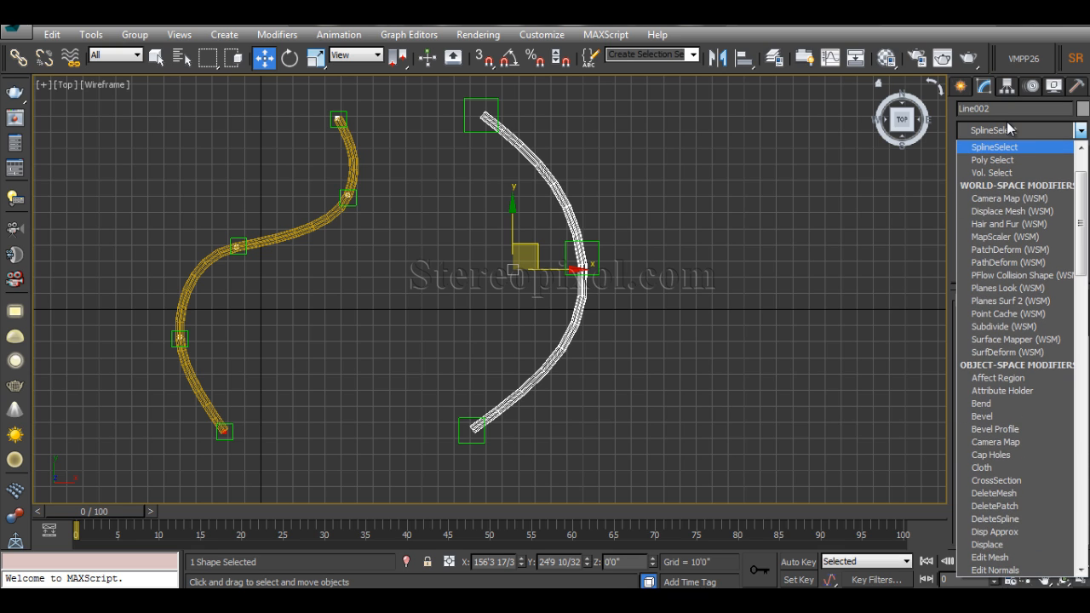
Step: Add a Spline Select modifier to the wire and work at Vertex sub-object level
{"action": "left_click", "coordinate": [995, 146]}
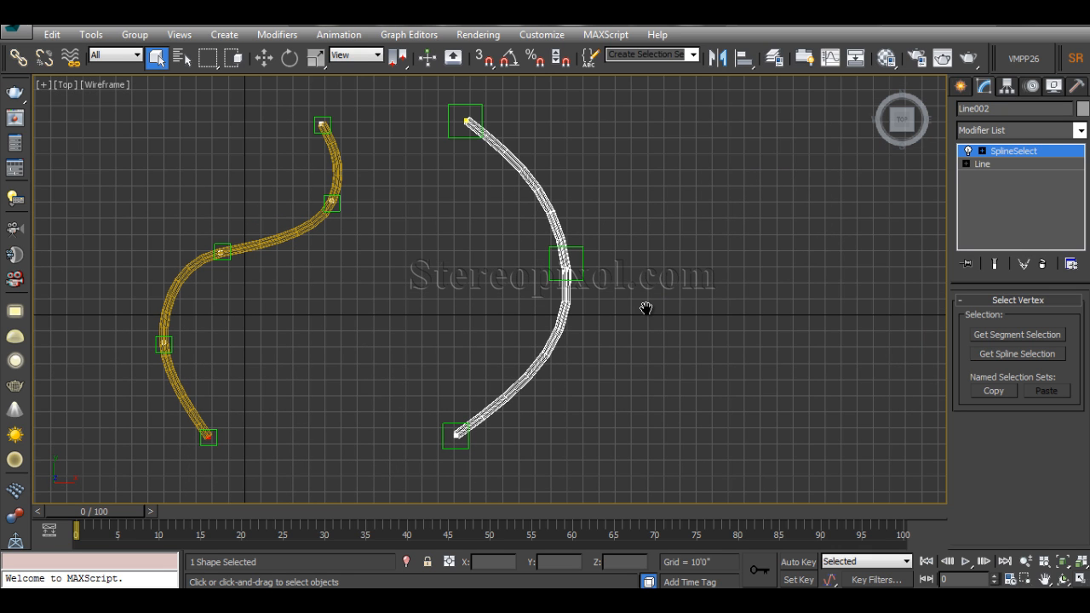
{"action": "left_click", "coordinate": [981, 149]}
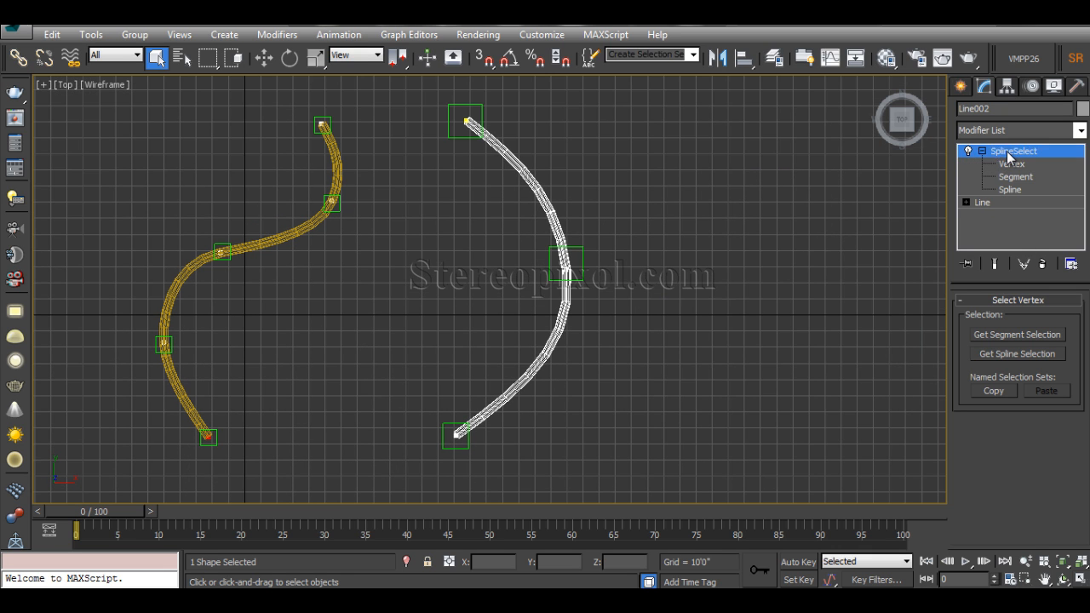
{"action": "left_click", "coordinate": [1014, 150]}
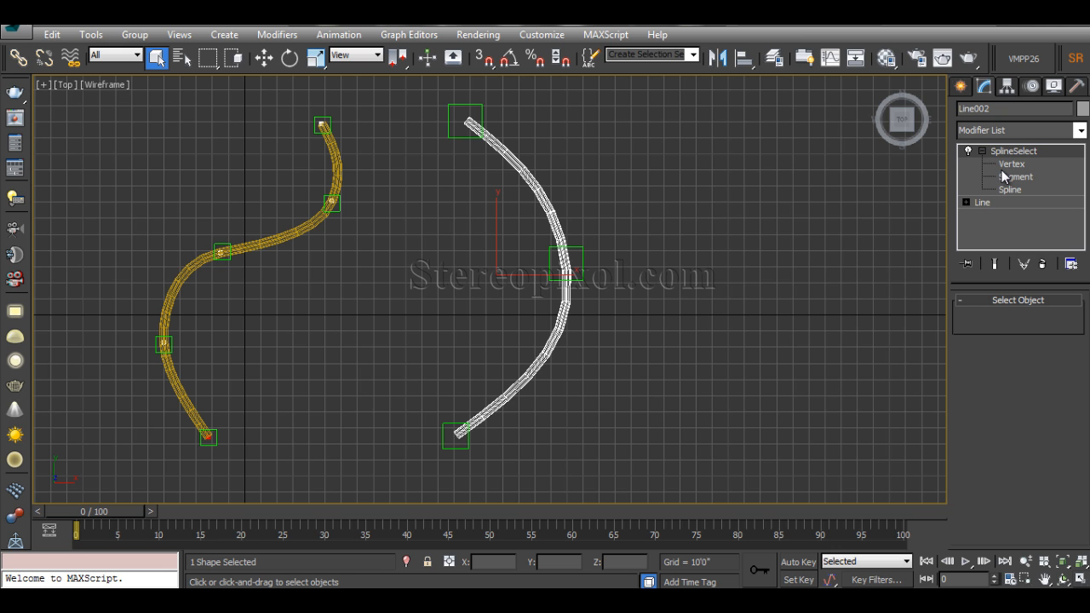
{"action": "left_click", "coordinate": [1012, 163]}
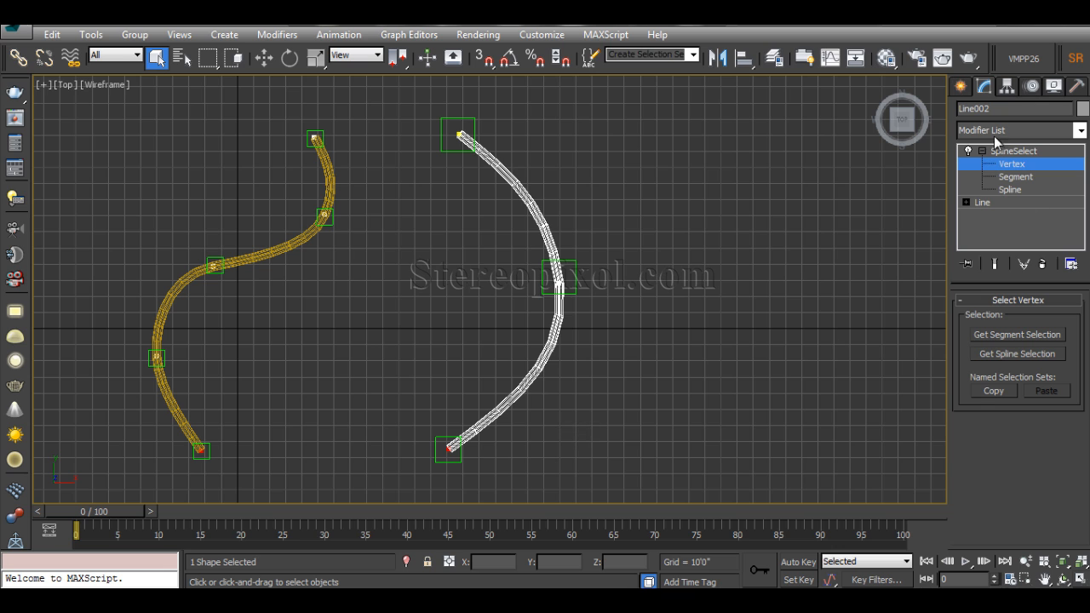
Step: Stack a Linked XForm above the vertex selection and begin picking its control object
{"action": "left_click", "coordinate": [1018, 129]}
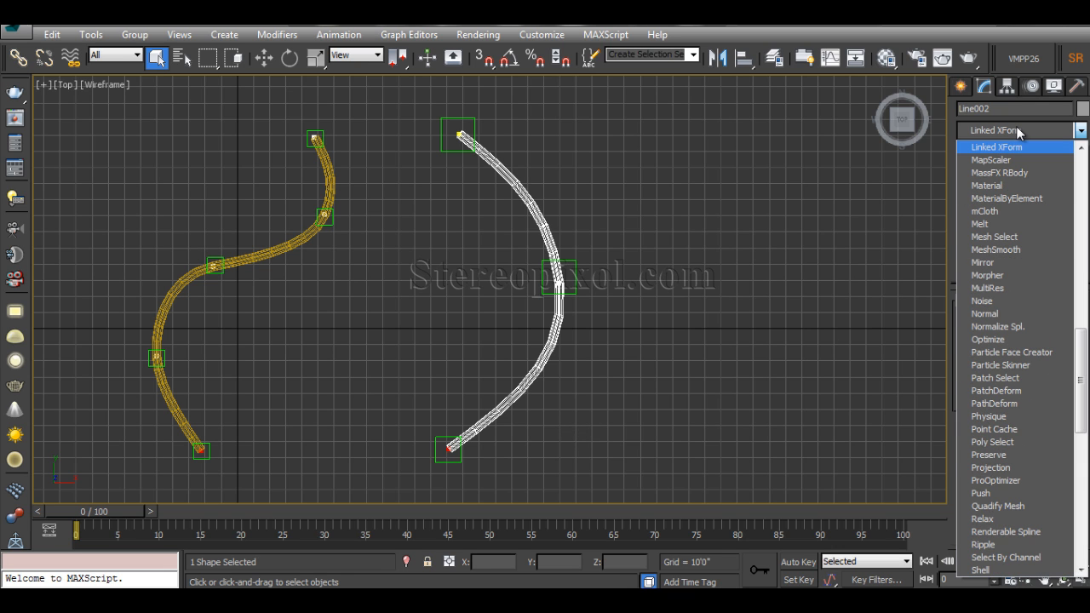
{"action": "left_click", "coordinate": [1013, 164]}
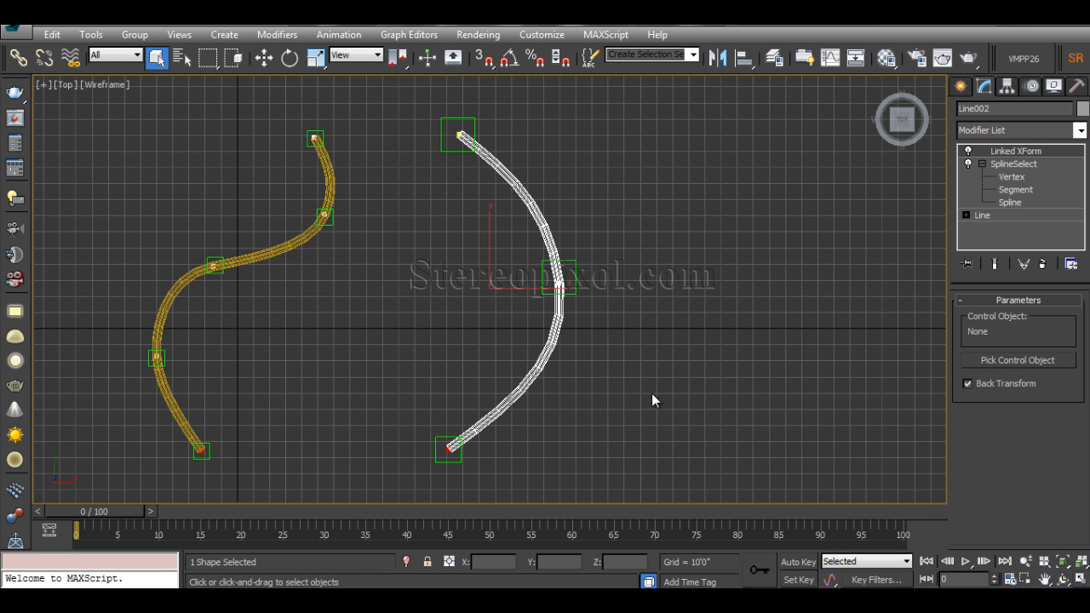
{"action": "left_click", "coordinate": [1019, 361]}
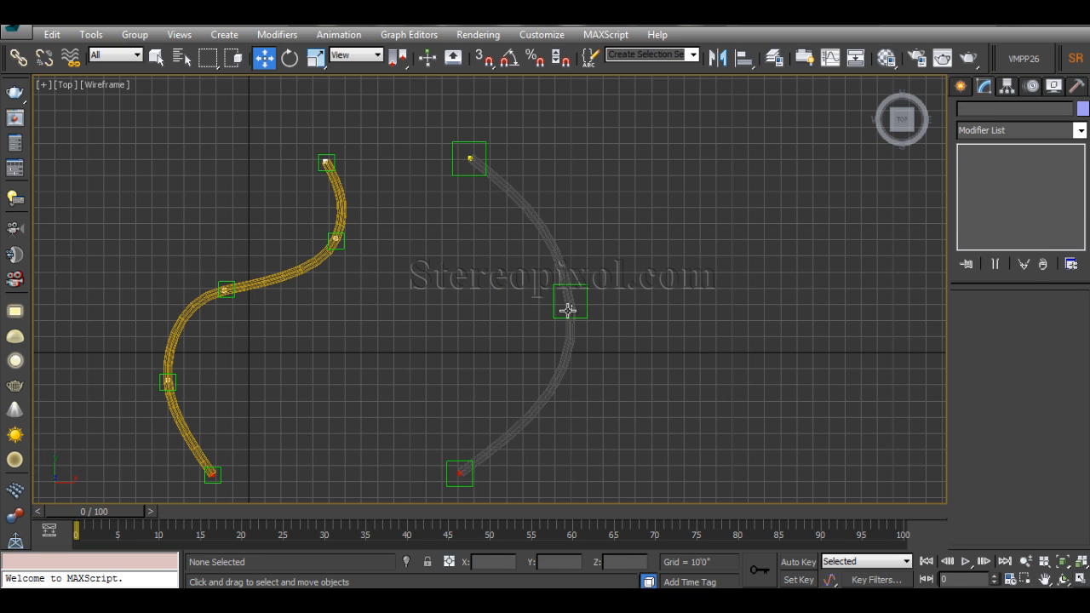
Step: Make Dummy001 the first vertex's control object, then add a second Spline Select
{"action": "left_click", "coordinate": [569, 306]}
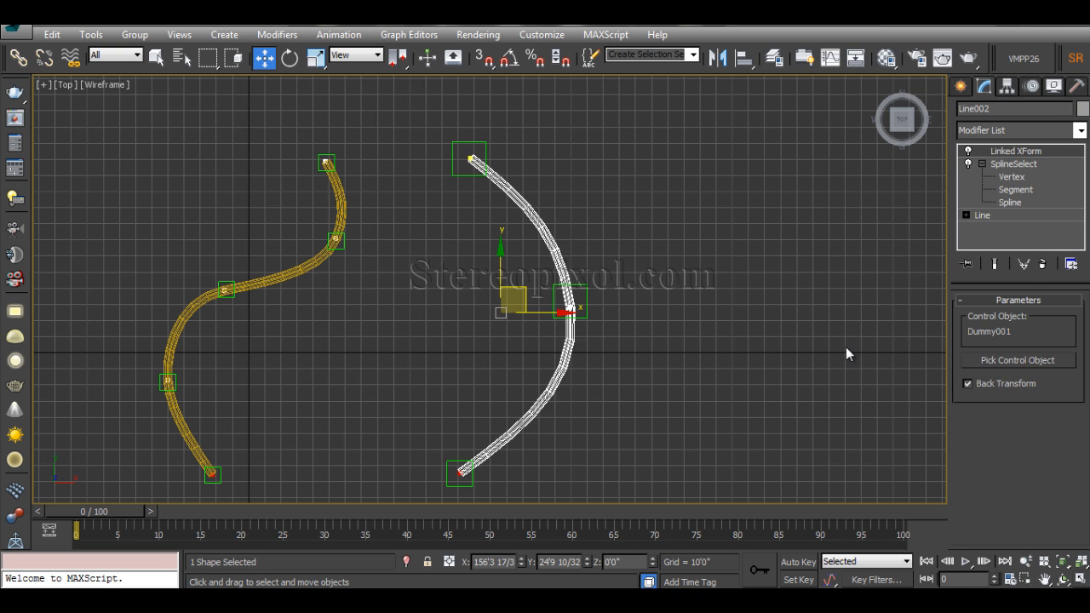
{"action": "mouse_move", "coordinate": [532, 419]}
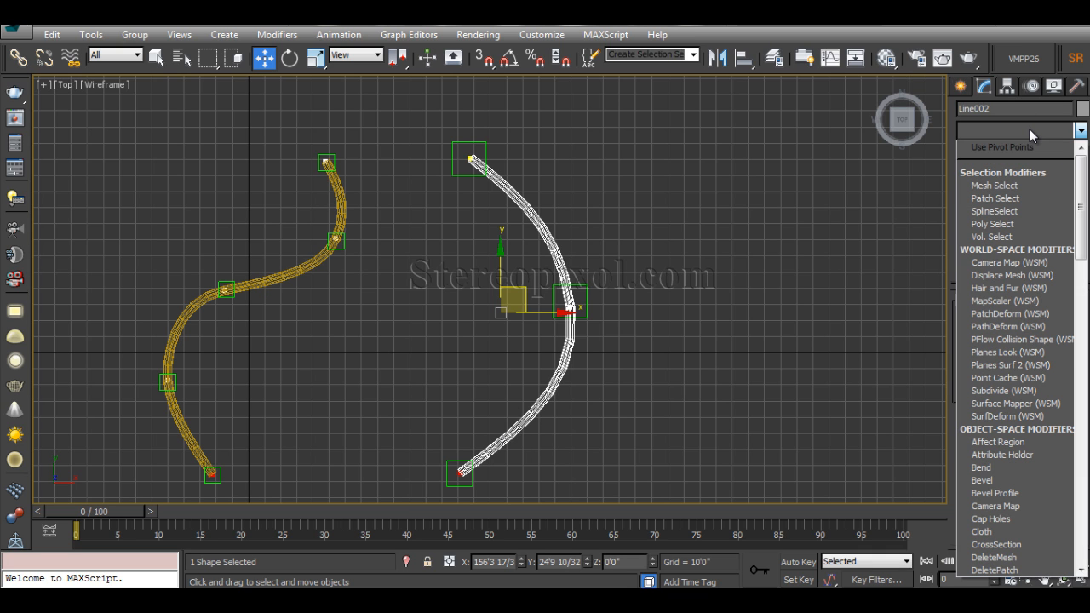
{"action": "left_click", "coordinate": [995, 146]}
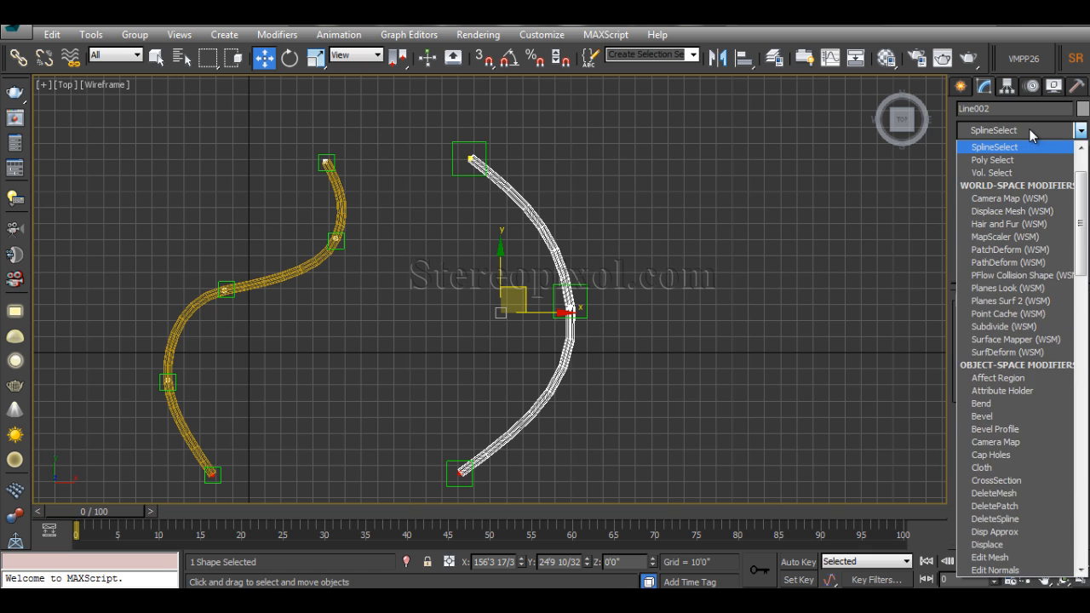
{"action": "left_click", "coordinate": [995, 147]}
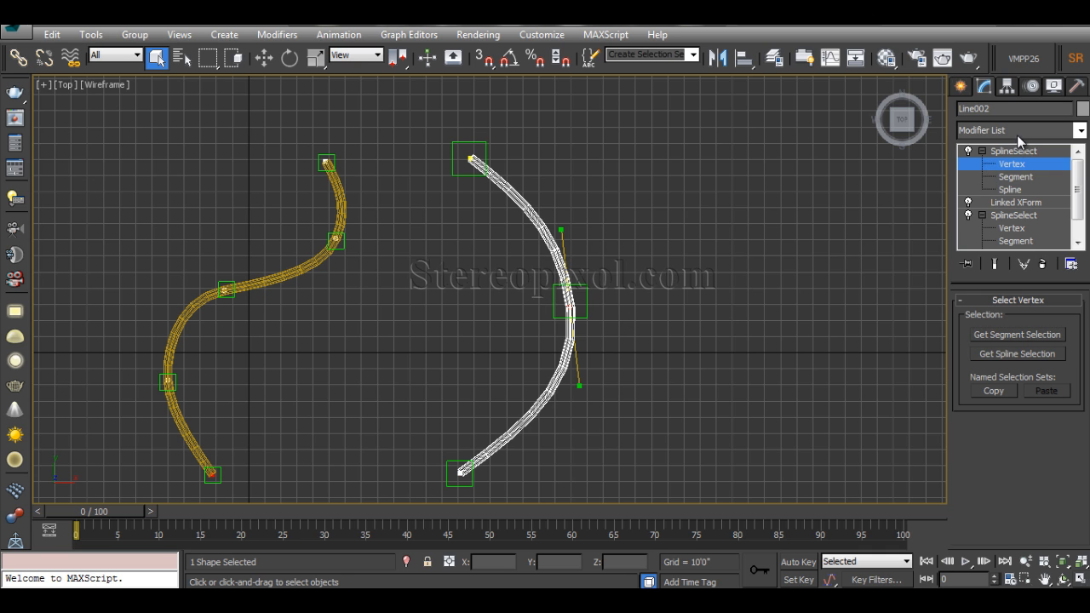
Step: Add a second Linked XForm above the new Spline Select for the middle vertex
{"action": "left_click", "coordinate": [1018, 130]}
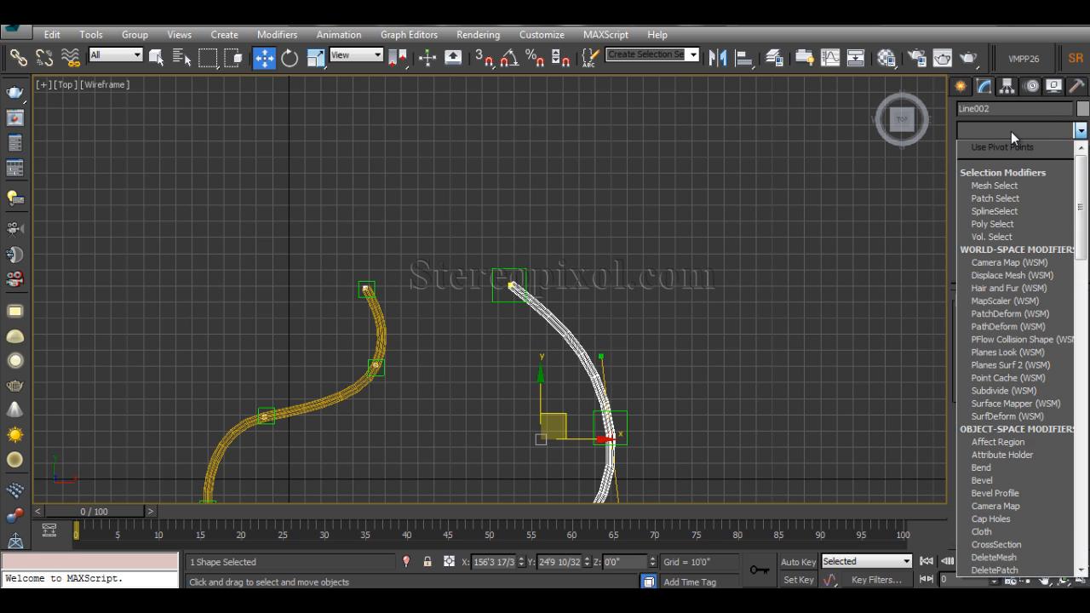
{"action": "left_click", "coordinate": [995, 211]}
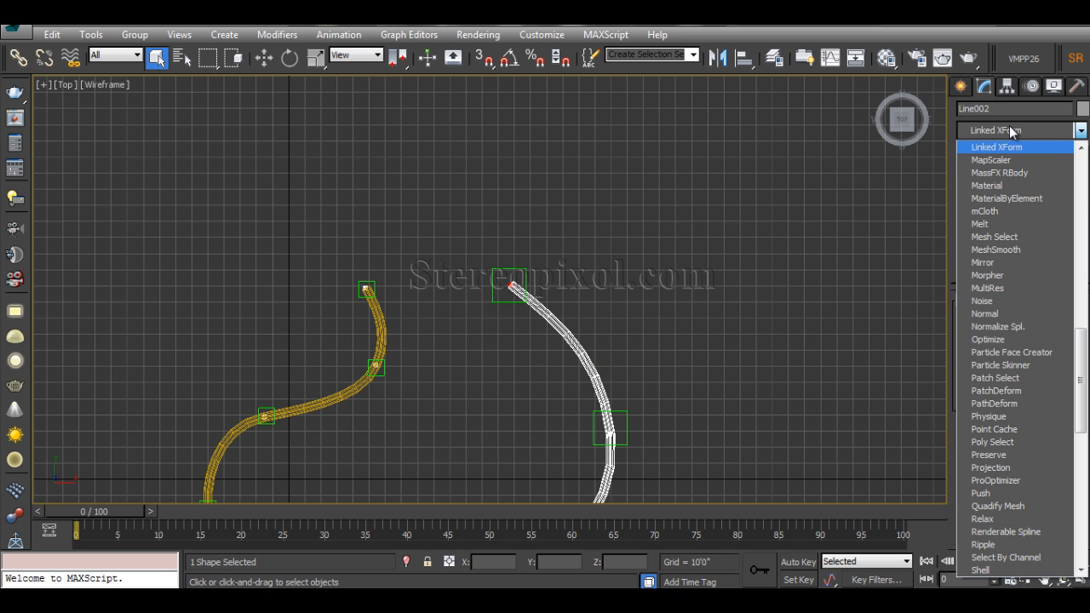
{"action": "left_click", "coordinate": [997, 147]}
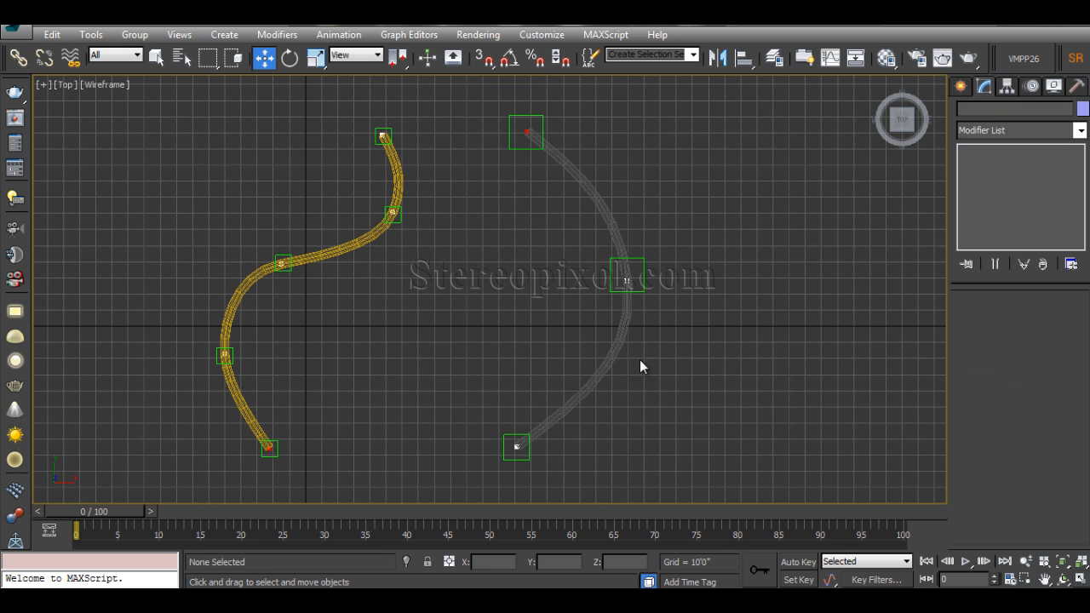
{"action": "mouse_move", "coordinate": [644, 288]}
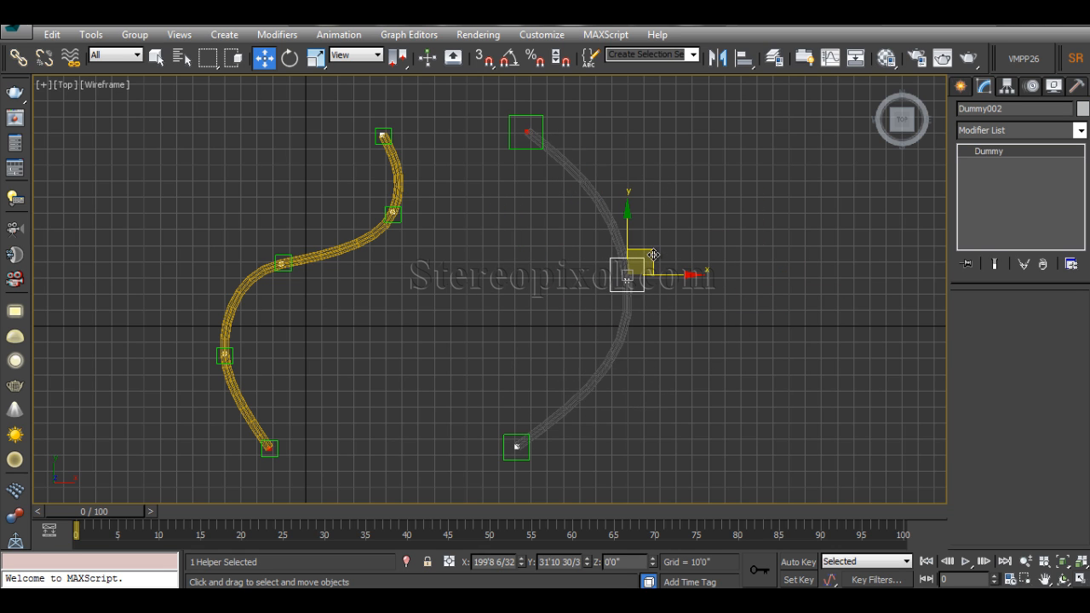
{"action": "mouse_move", "coordinate": [831, 414]}
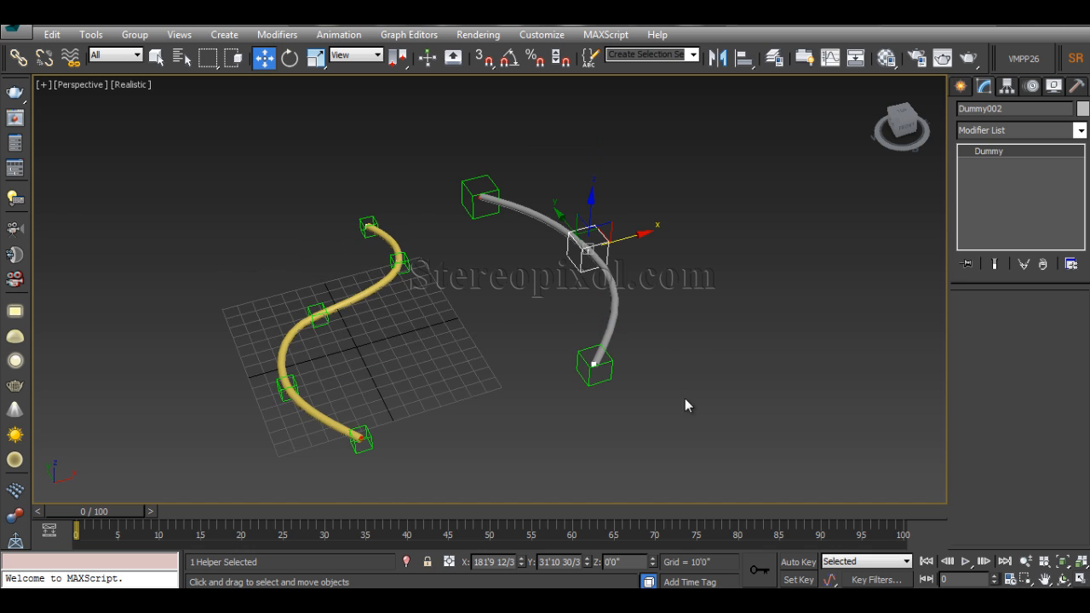
Step: Turn on Auto Key, go to frame 40, and switch to the Select and Rotate tool
{"action": "left_click", "coordinate": [798, 563]}
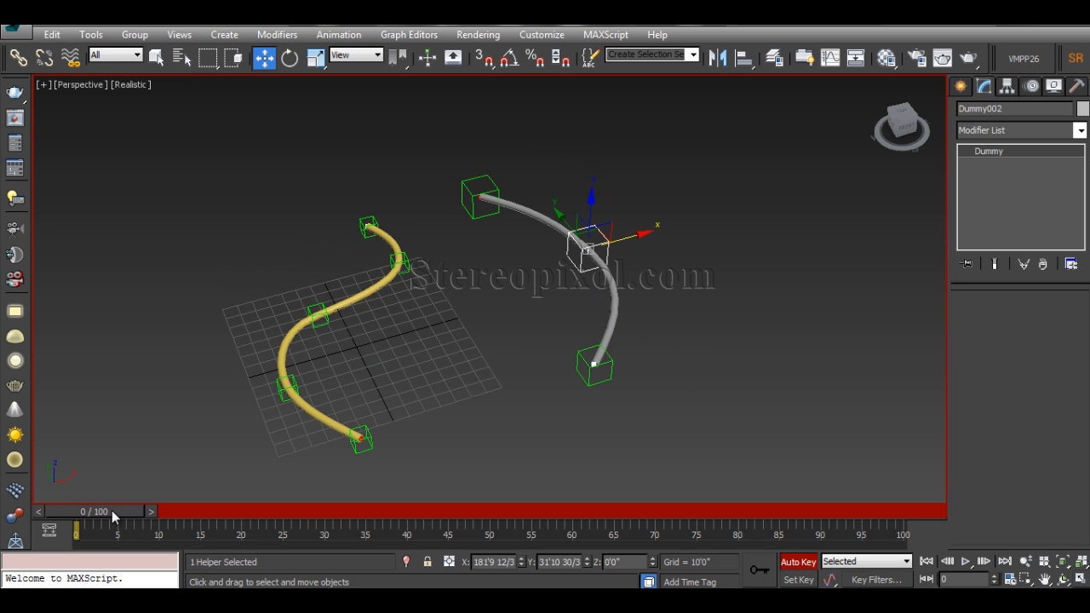
{"action": "left_click_drag", "start_coordinate": [112, 511], "coordinate": [405, 511]}
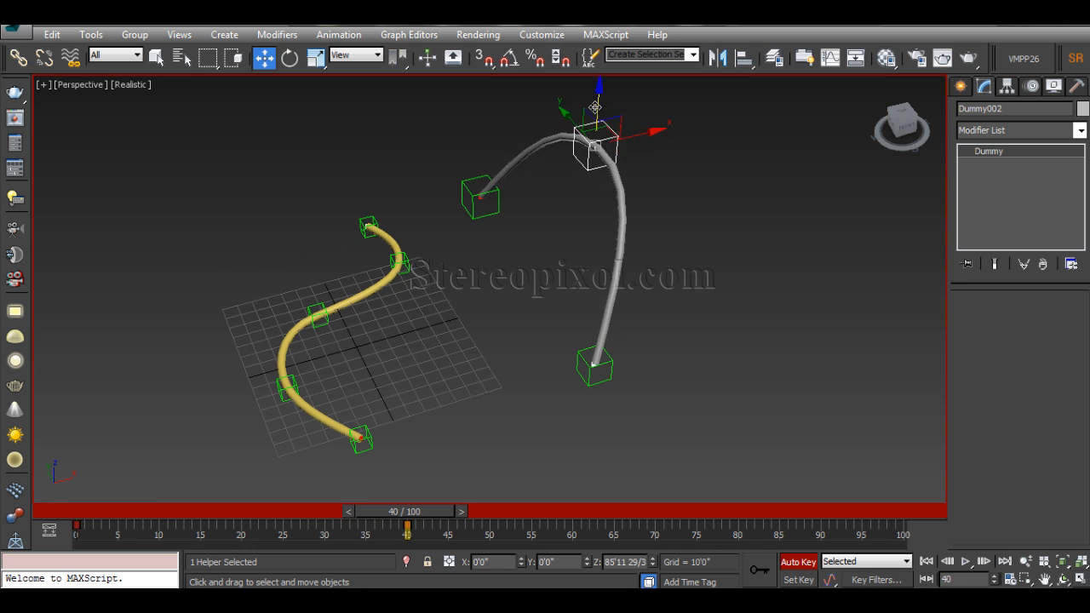
{"action": "left_click", "coordinate": [289, 57]}
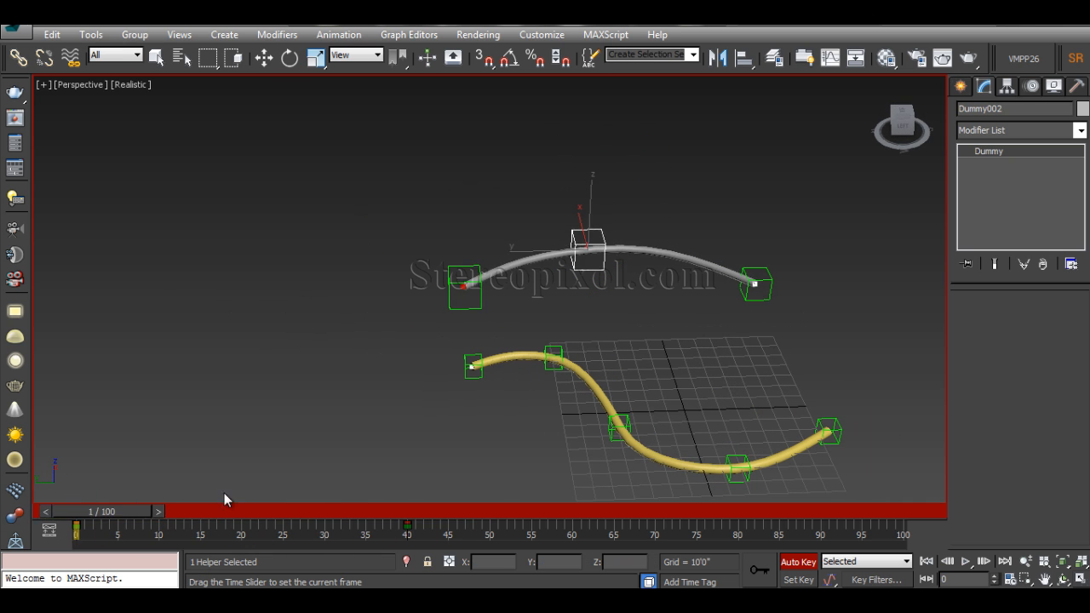
{"action": "left_click", "coordinate": [289, 58]}
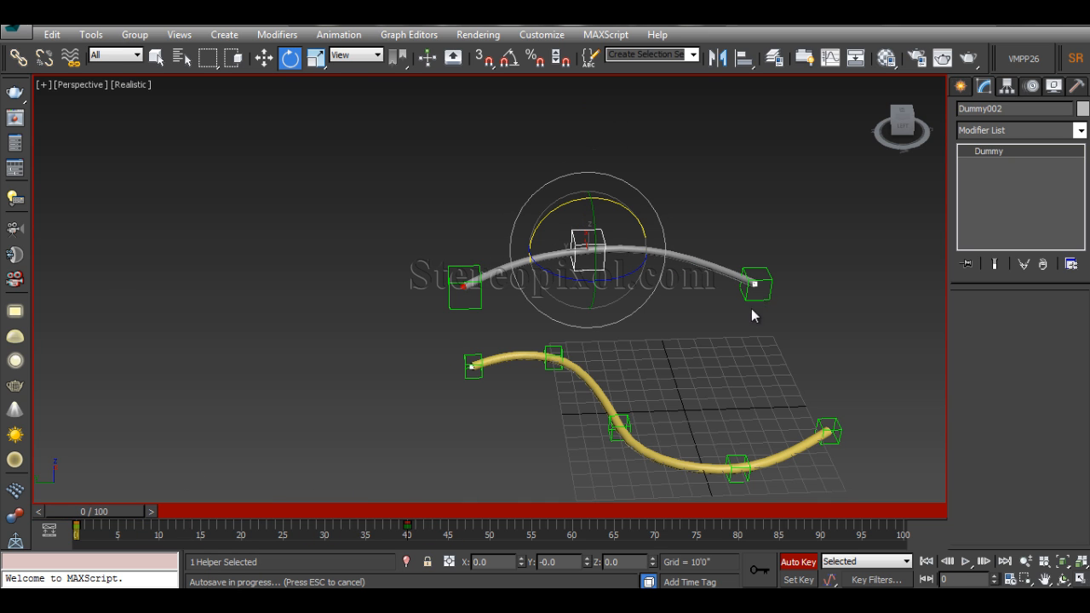
Step: Rotate Dummy002 with the gizmo so the grey wire bends into a new curve
{"action": "left_click_drag", "start_coordinate": [753, 315], "coordinate": [706, 426]}
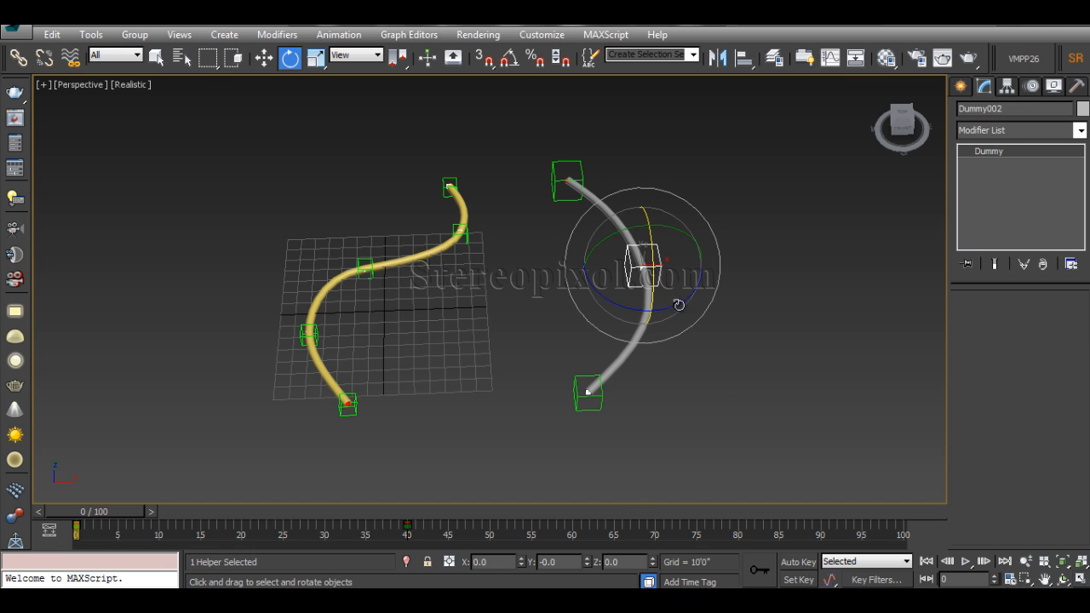
{"action": "mouse_move", "coordinate": [651, 388]}
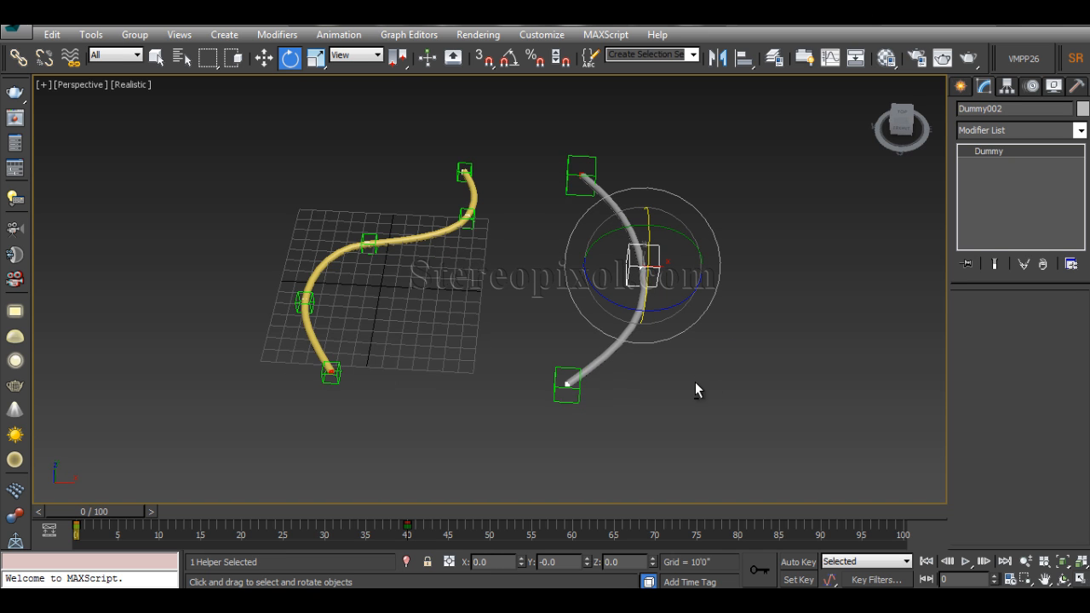
{"action": "left_click_drag", "start_coordinate": [698, 389], "coordinate": [767, 344]}
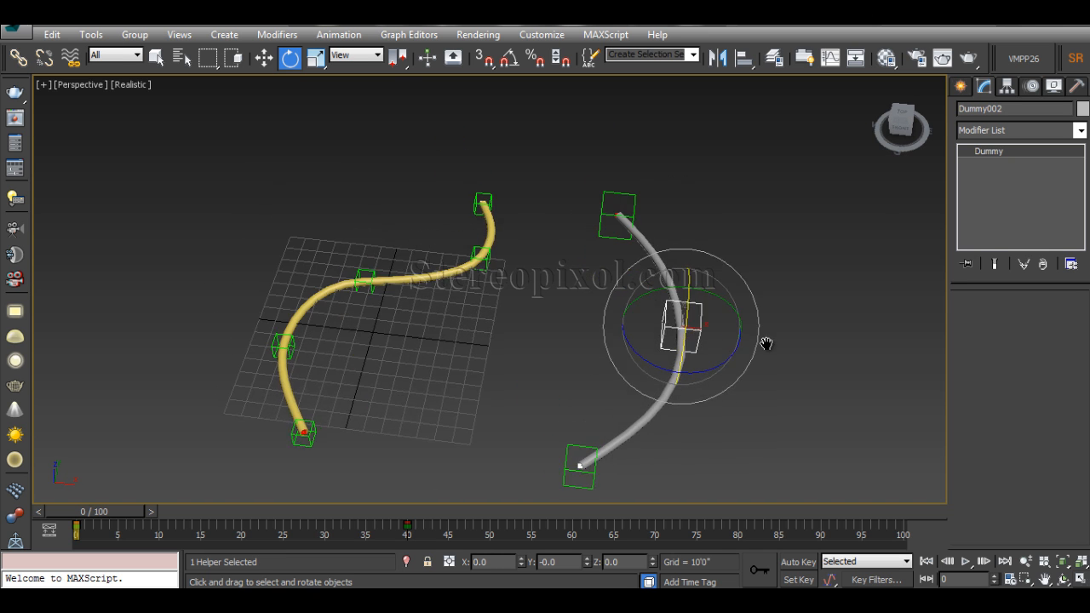